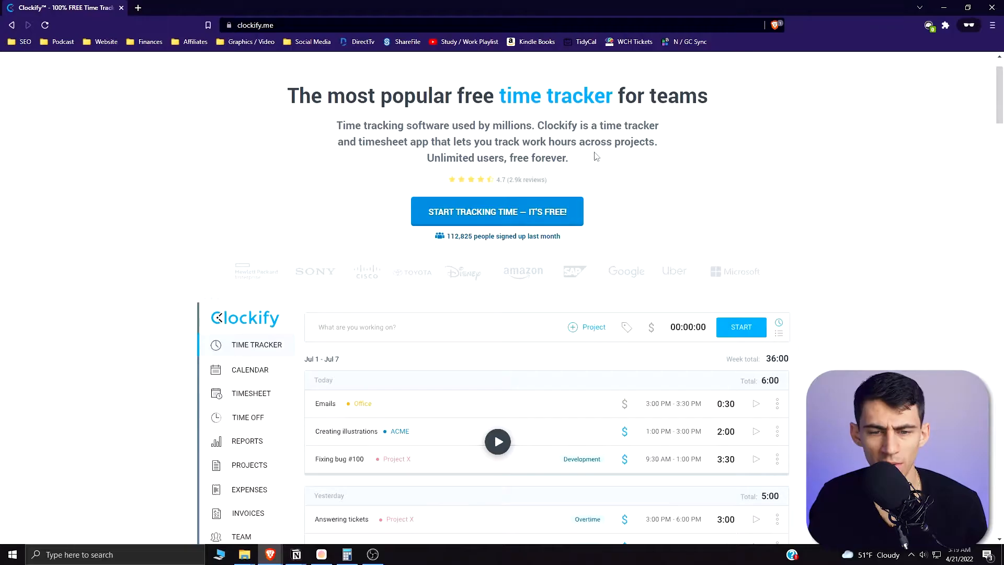
{"action": "mouse_move", "coordinate": [519, 211]}
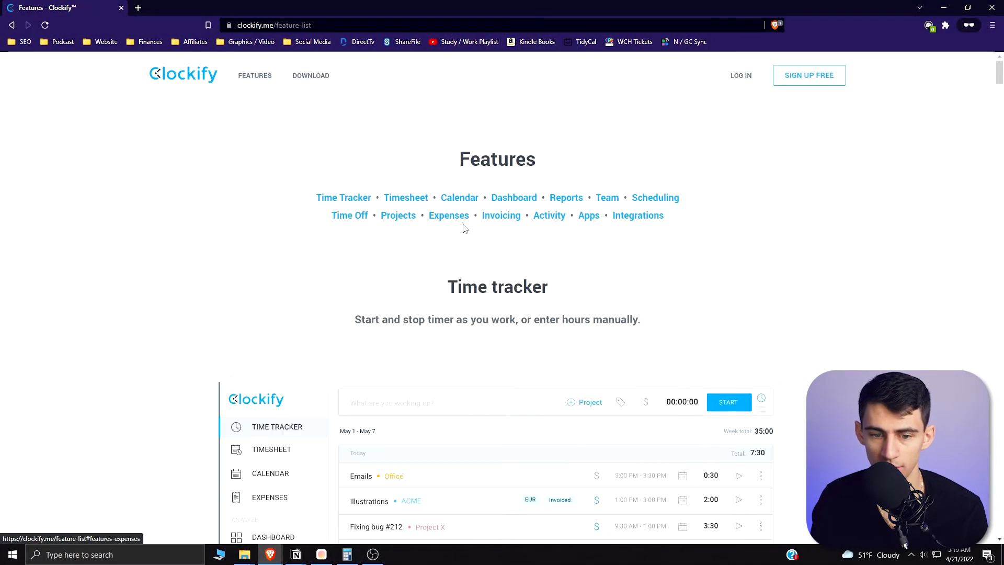
- Scroll down the Clockify features page to the Time tracker section
{"action": "scroll", "scroll_direction": "down", "scroll_amount": 3}
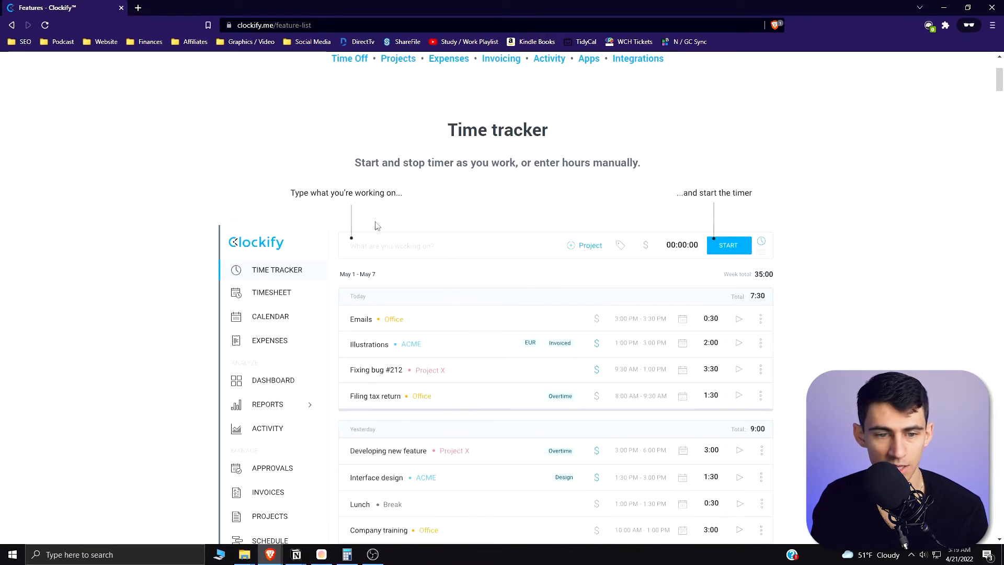
{"action": "mouse_move", "coordinate": [493, 259]}
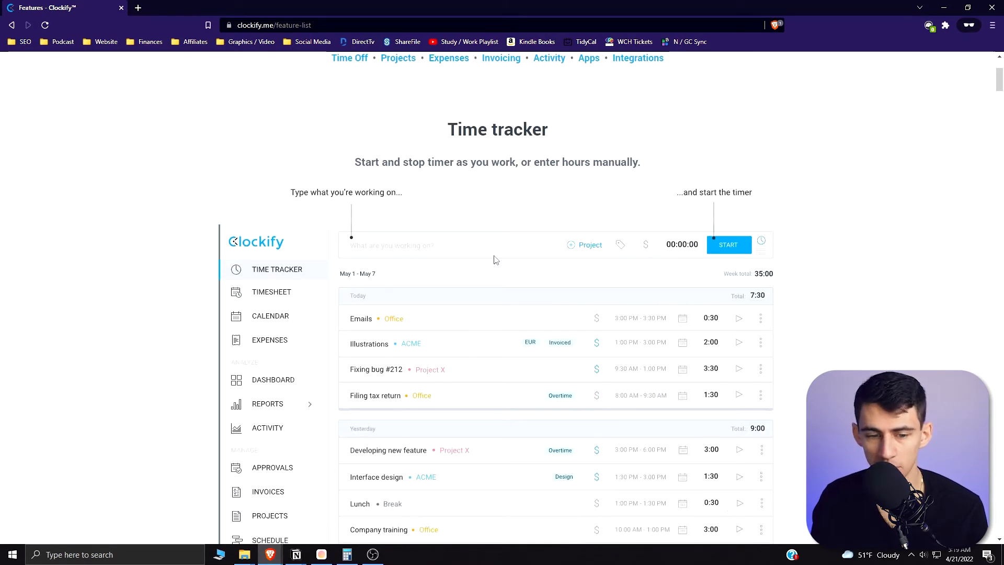
{"action": "scroll", "scroll_direction": "down", "scroll_amount": 3}
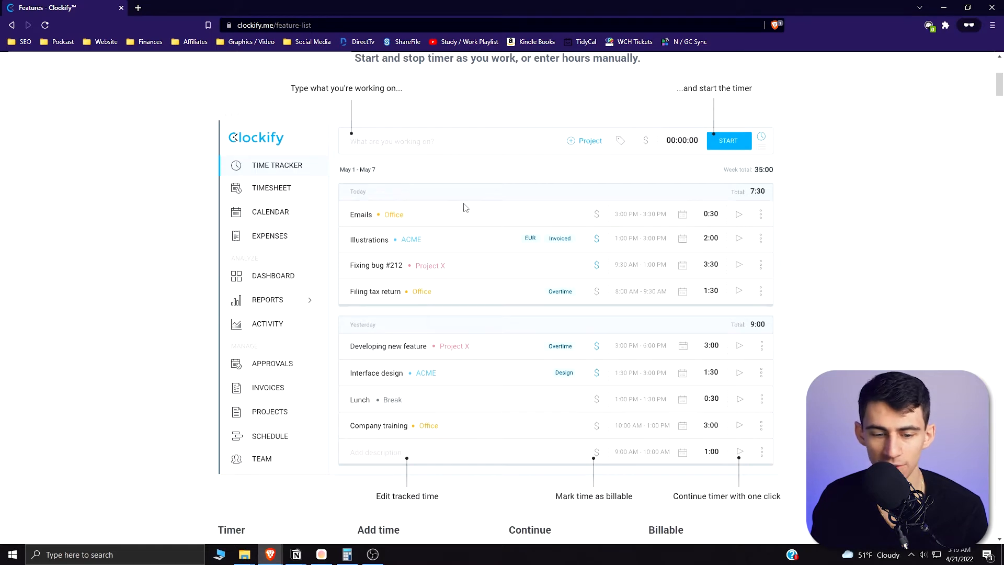
{"action": "scroll", "scroll_direction": "down", "scroll_amount": 3}
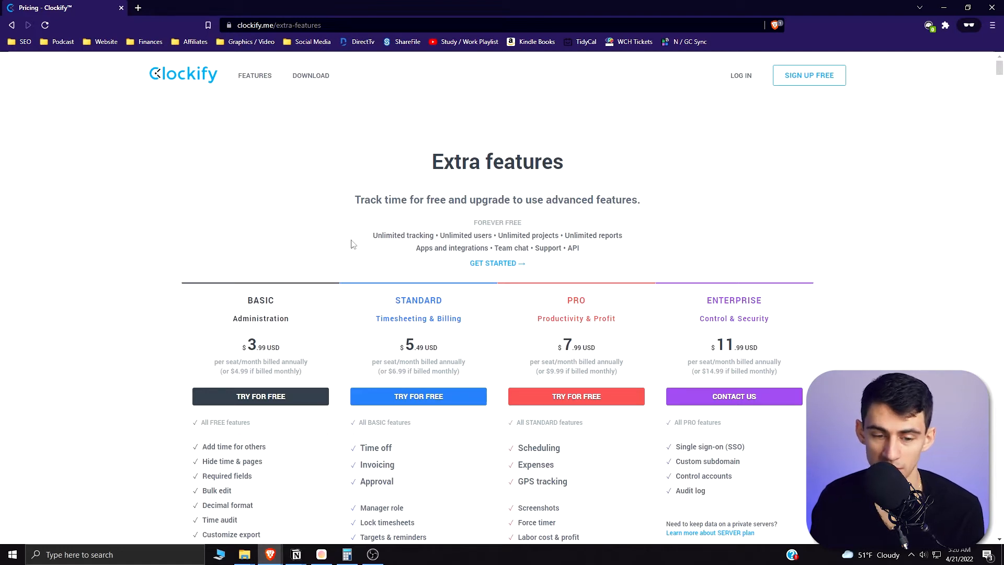
- Scroll through the Basic, Standard, Pro and Enterprise plan comparison on the extra features page
{"action": "scroll", "scroll_direction": "down", "scroll_amount": 3}
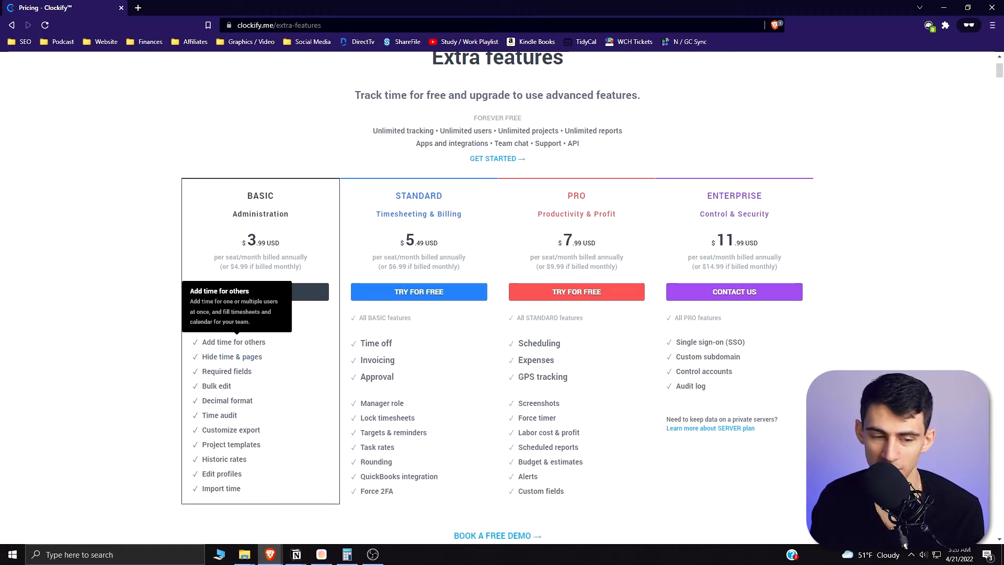
{"action": "mouse_move", "coordinate": [141, 336]}
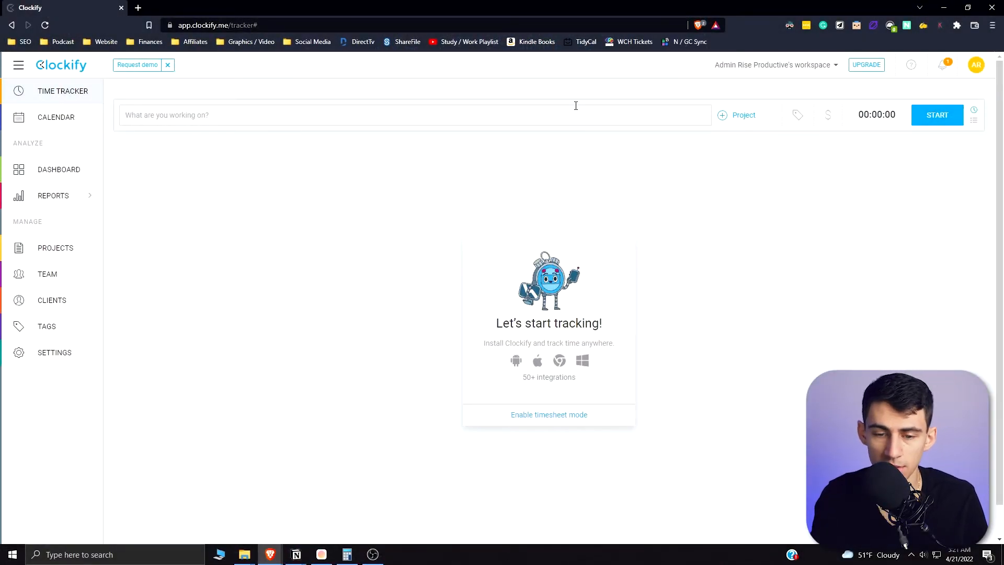
- Describe the entry as 'record video' and assign it to a new red project, Rise Productive
{"action": "type", "text": "record video"}
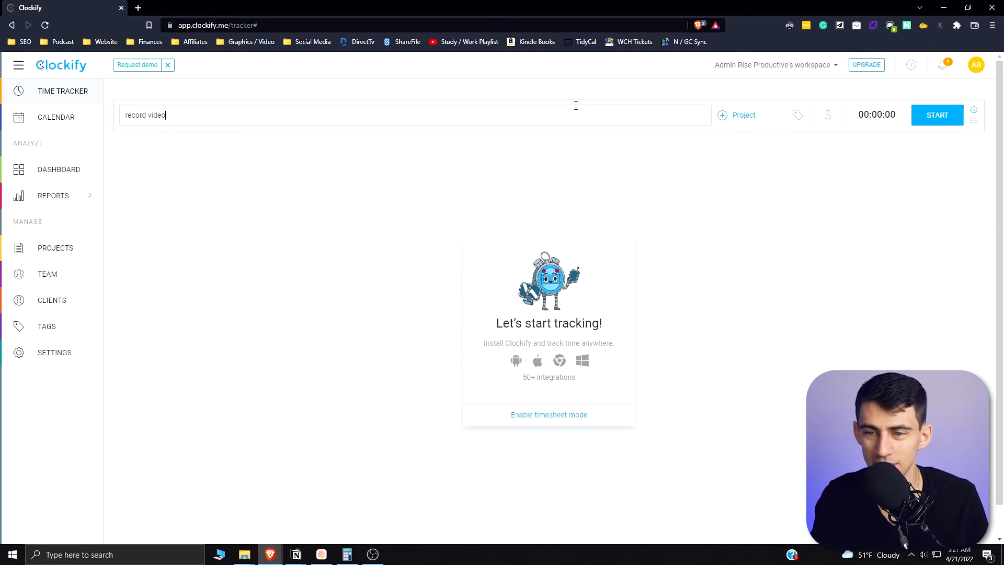
{"action": "left_click", "coordinate": [722, 115]}
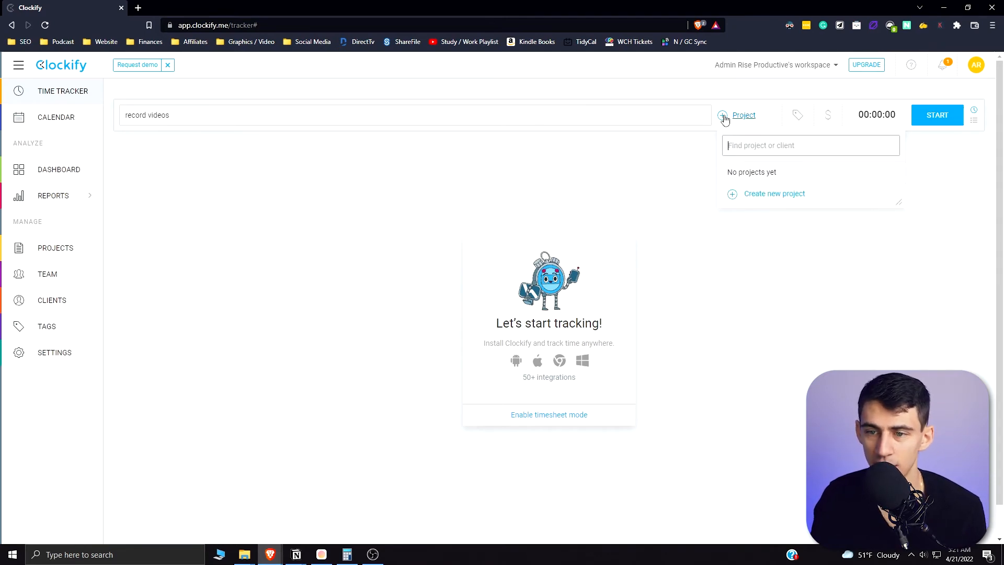
{"action": "left_click", "coordinate": [774, 193]}
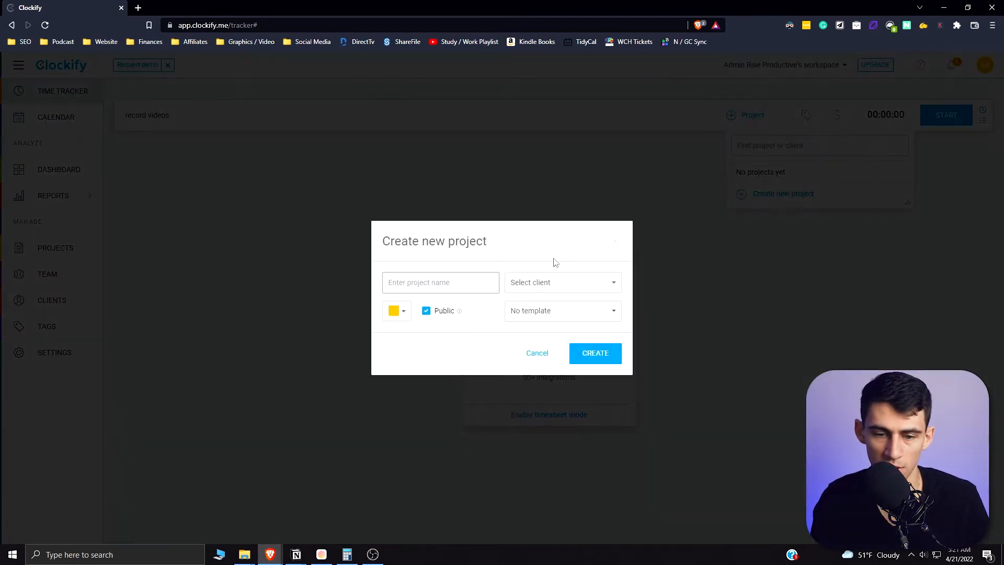
{"action": "type", "text": "Rise PRo"}
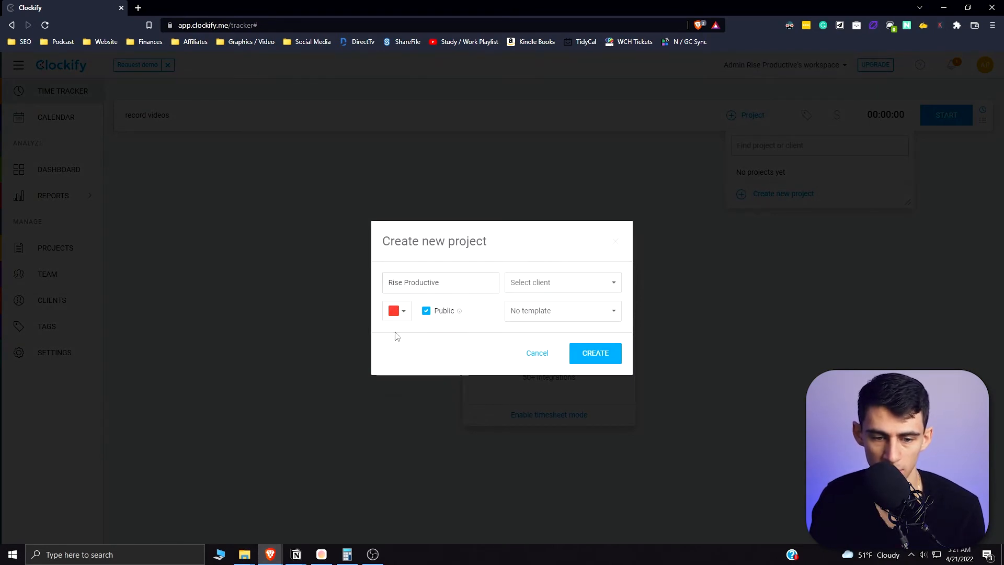
{"action": "left_click", "coordinate": [562, 282]}
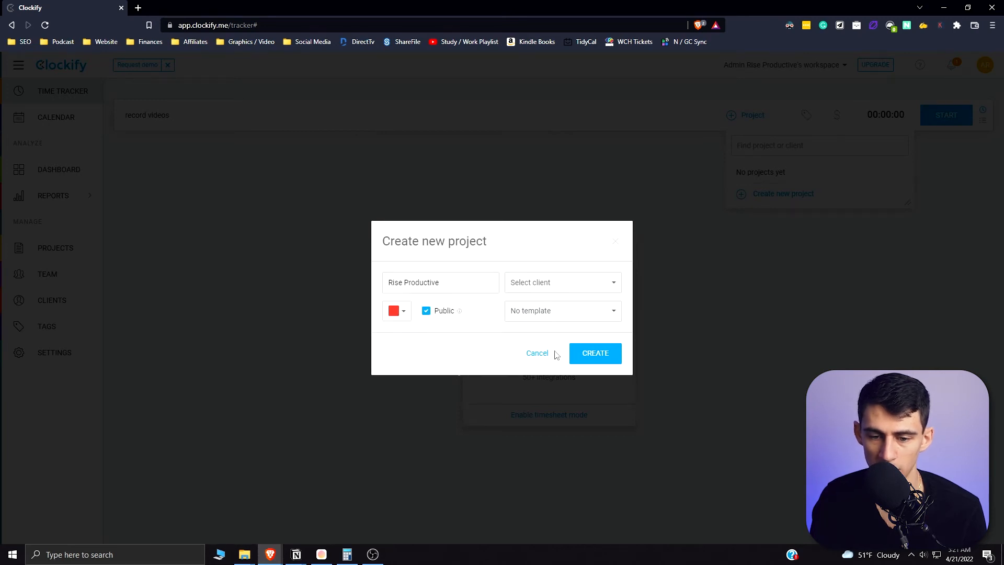
{"action": "mouse_move", "coordinate": [595, 353]}
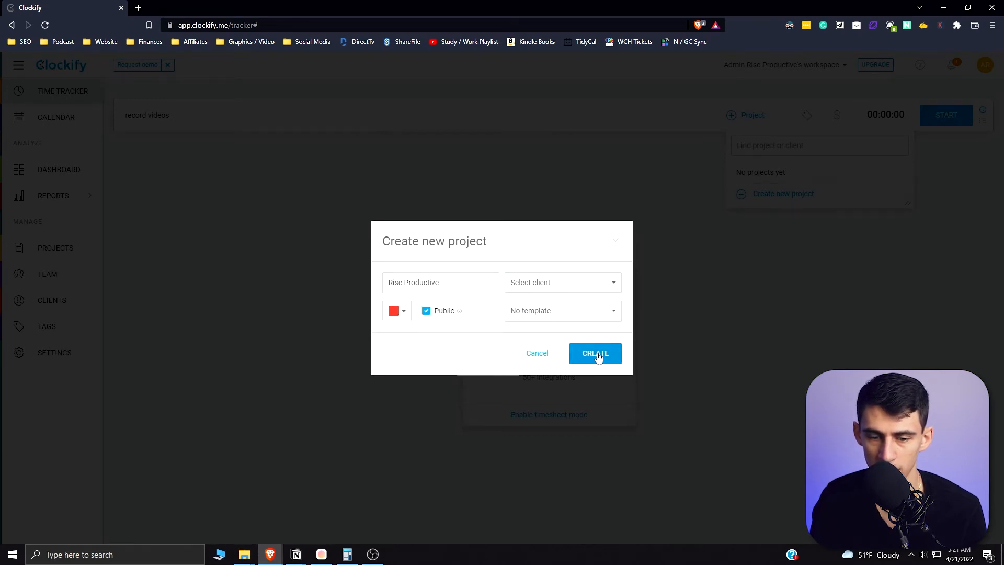
{"action": "left_click", "coordinate": [594, 353]}
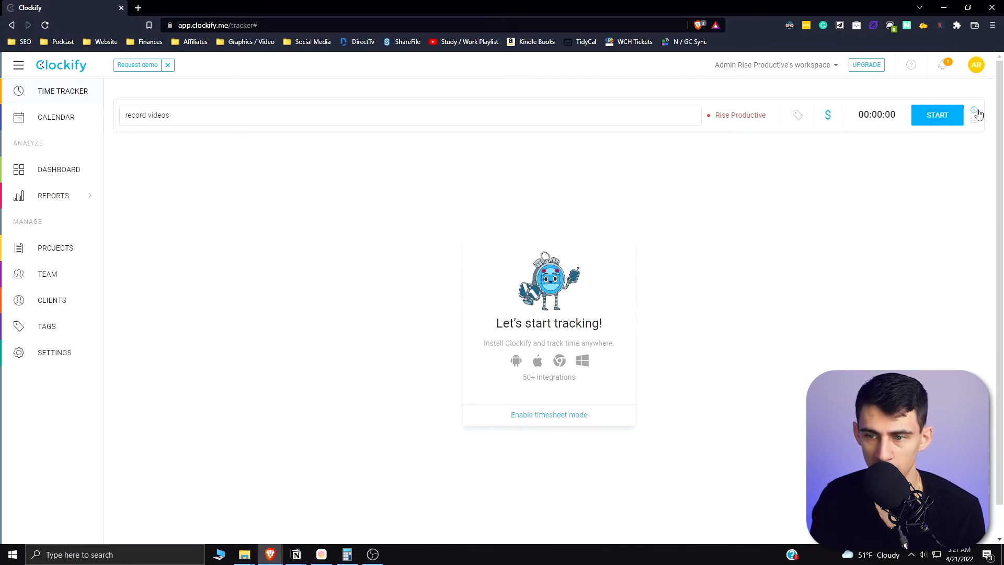
- Tag the record videos entry Recording, add it to today's list, then delete it
{"action": "left_click", "coordinate": [797, 115]}
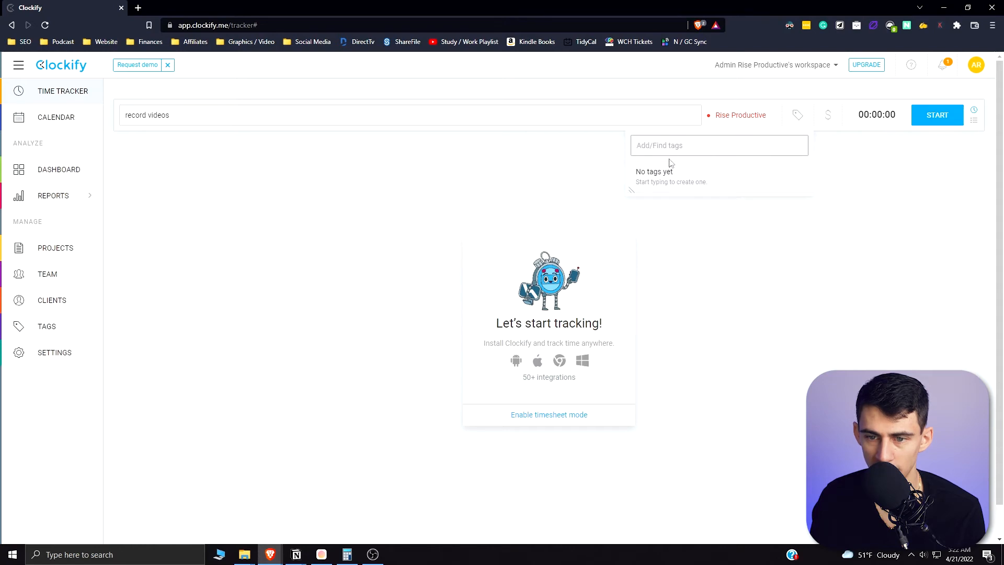
{"action": "type", "text": "Reco"}
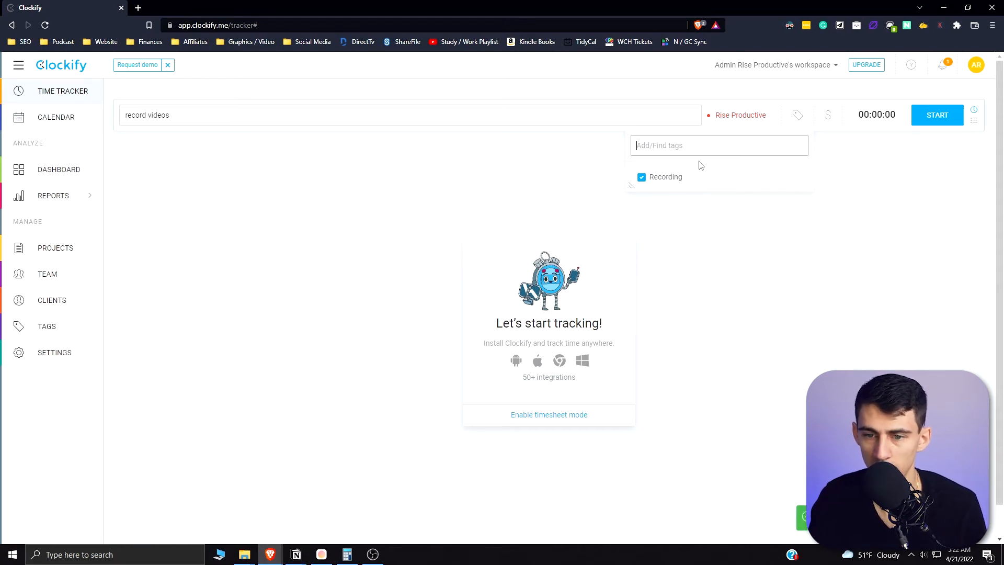
{"action": "mouse_move", "coordinate": [889, 132]}
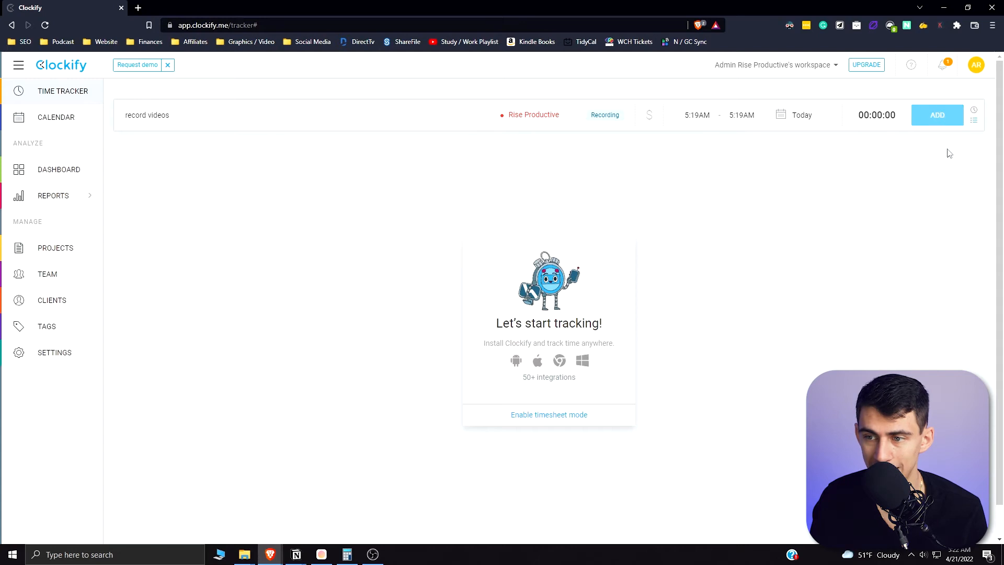
{"action": "left_click", "coordinate": [967, 209]}
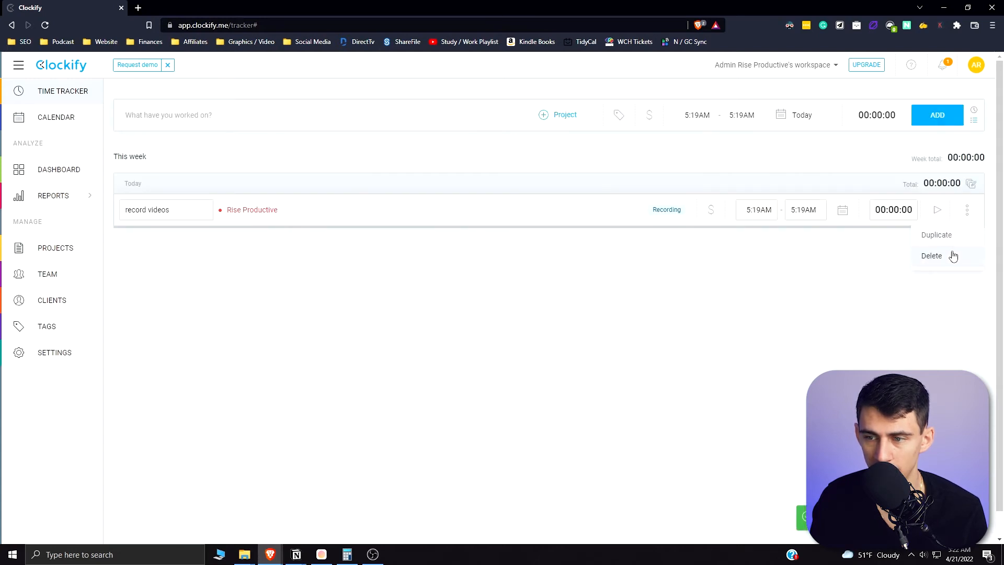
{"action": "left_click", "coordinate": [931, 256]}
{"action": "type", "text": "t"}
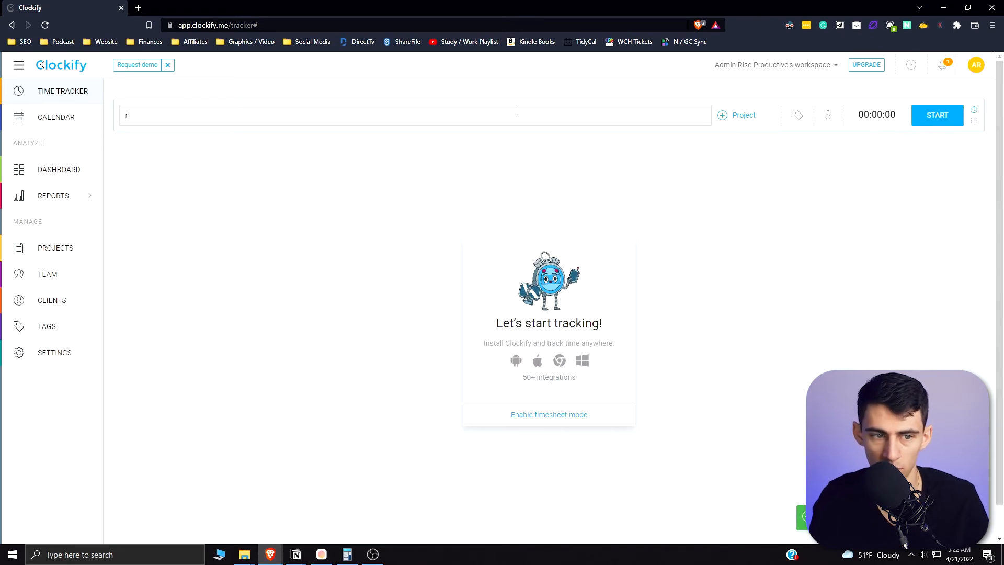
- Reuse the earlier record videos details and time a new entry with them
{"action": "left_click", "coordinate": [736, 115]}
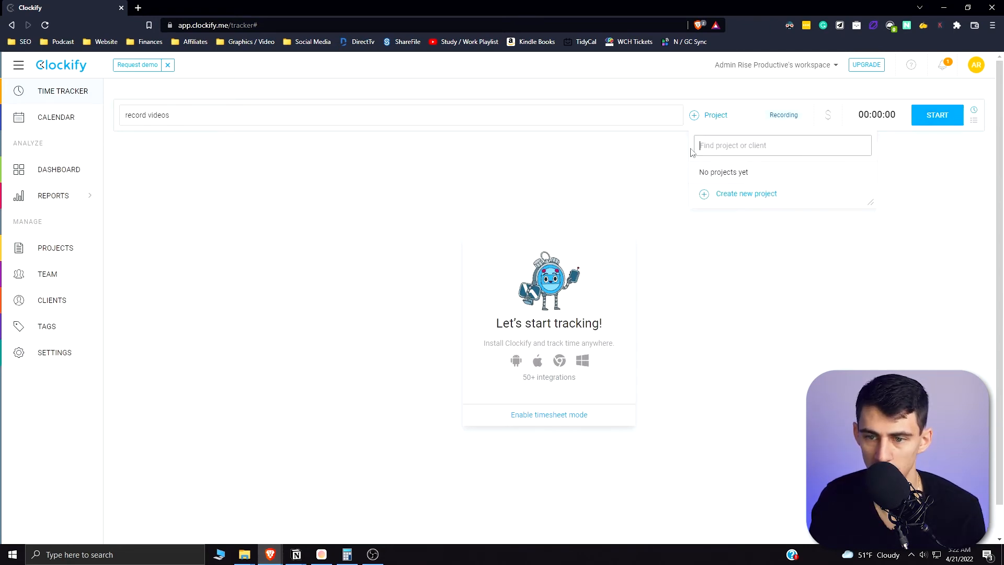
{"action": "left_click", "coordinate": [936, 115]}
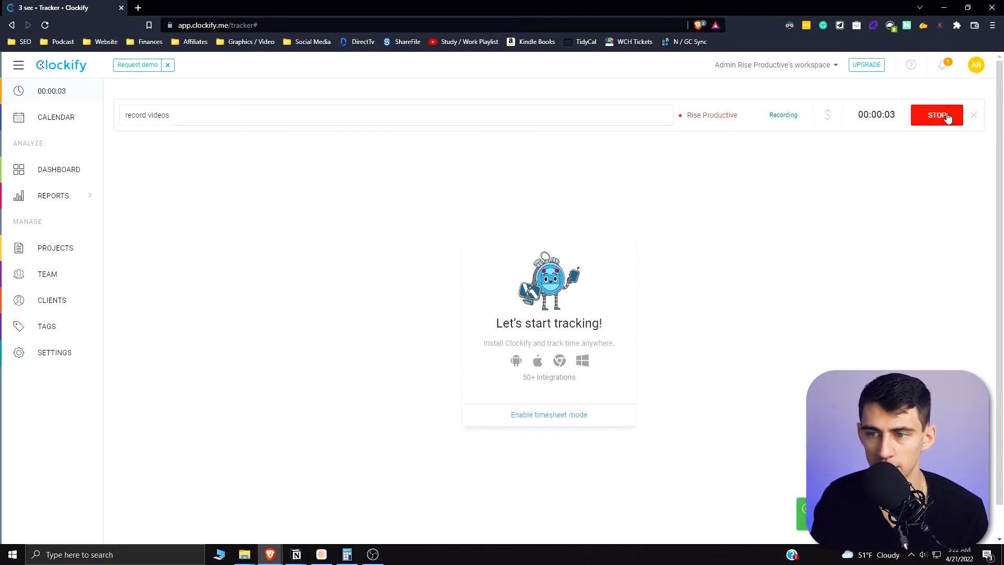
{"action": "left_click", "coordinate": [936, 114]}
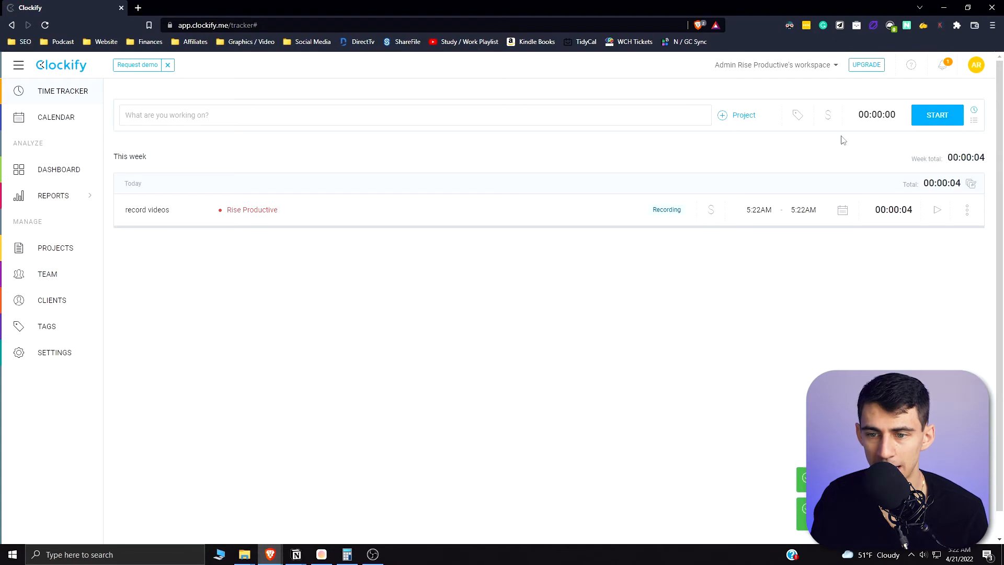
- Change the record videos entry's start time to 5:00AM
{"action": "left_click", "coordinate": [758, 209]}
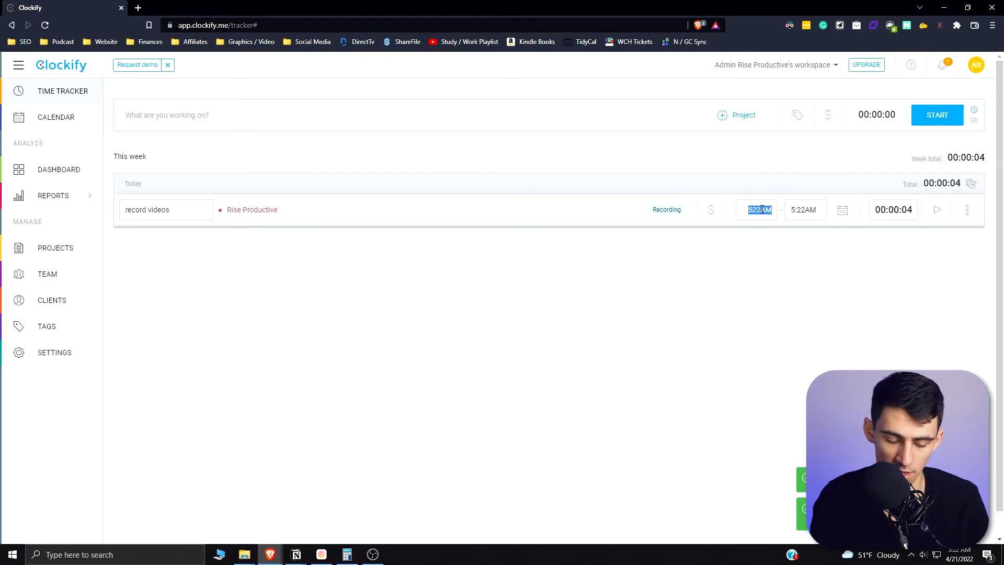
{"action": "type", "text": "5:00AM"}
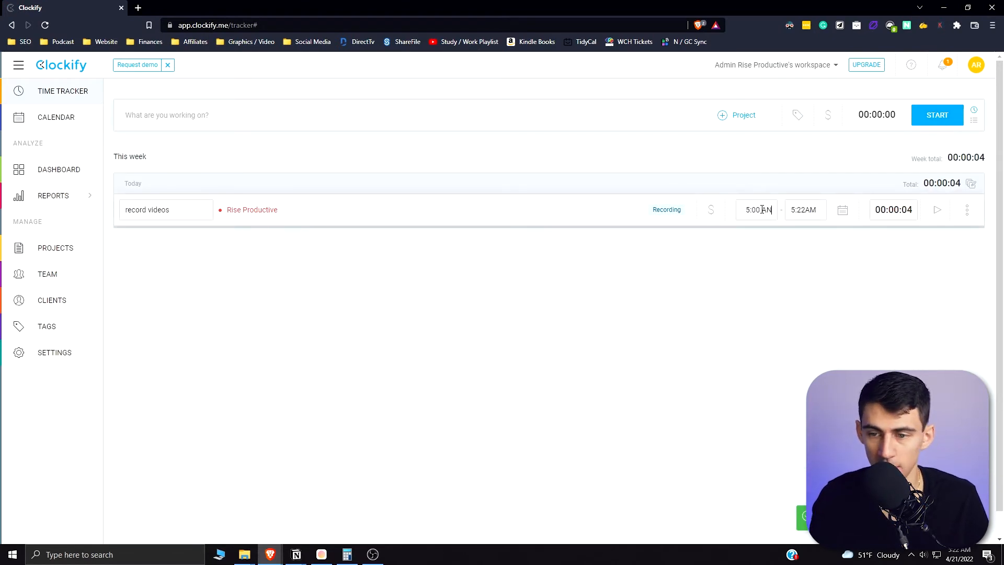
{"action": "left_click", "coordinate": [804, 209]}
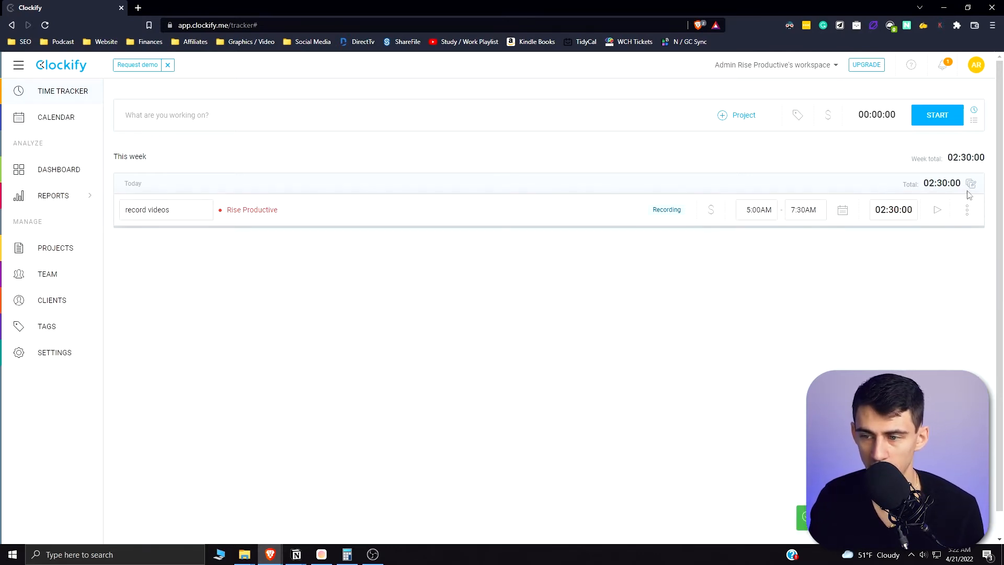
{"action": "mouse_move", "coordinate": [971, 184]}
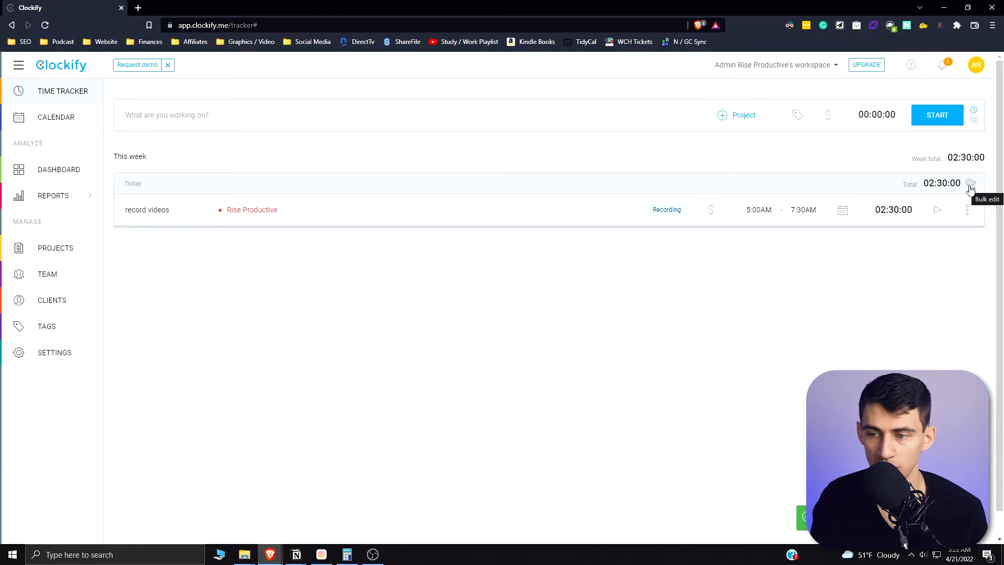
- Duplicate the record videos entry and expand the group to show both copies
{"action": "left_click", "coordinate": [970, 183]}
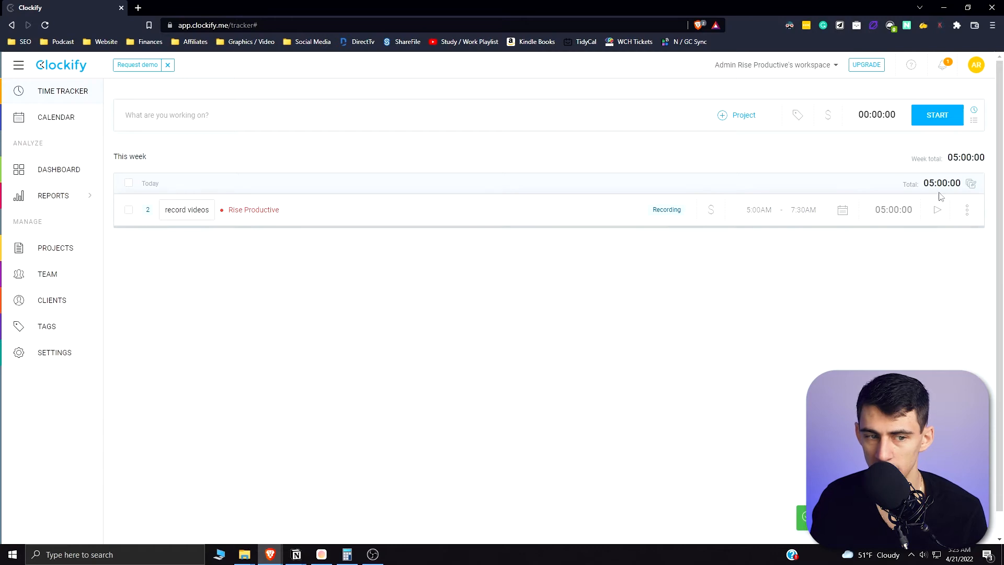
{"action": "mouse_move", "coordinate": [266, 221]}
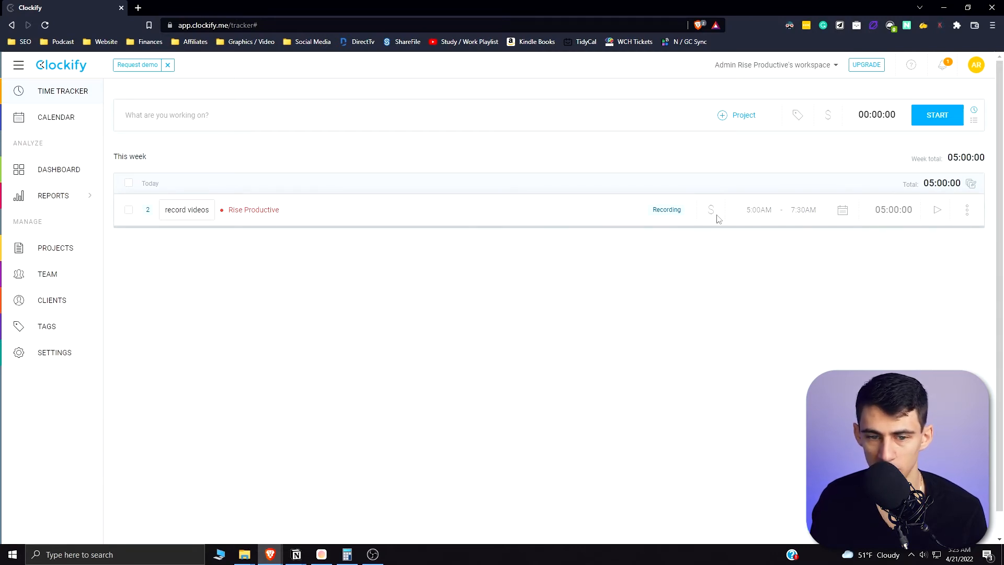
{"action": "double_click", "coordinate": [198, 209]}
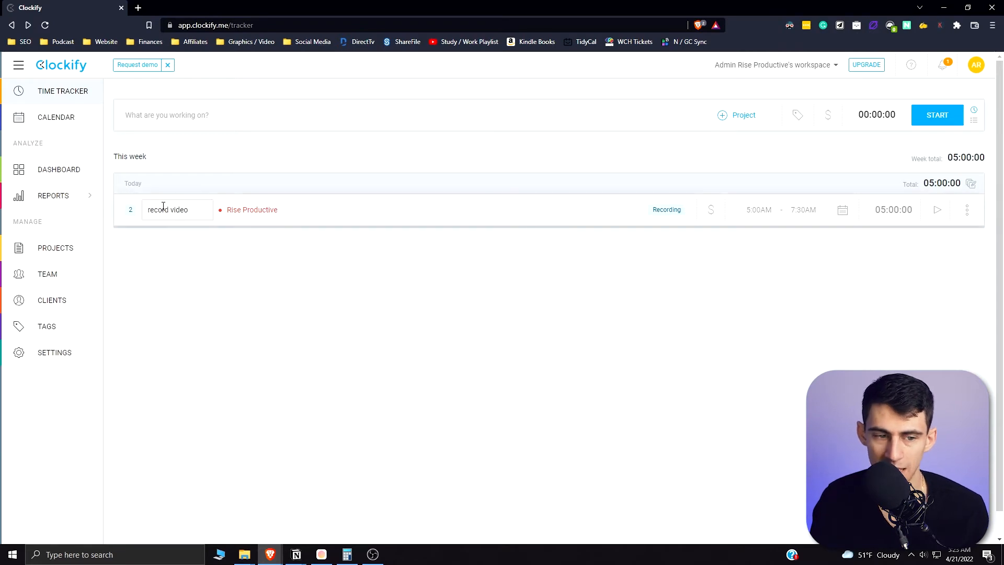
{"action": "left_click", "coordinate": [967, 209]}
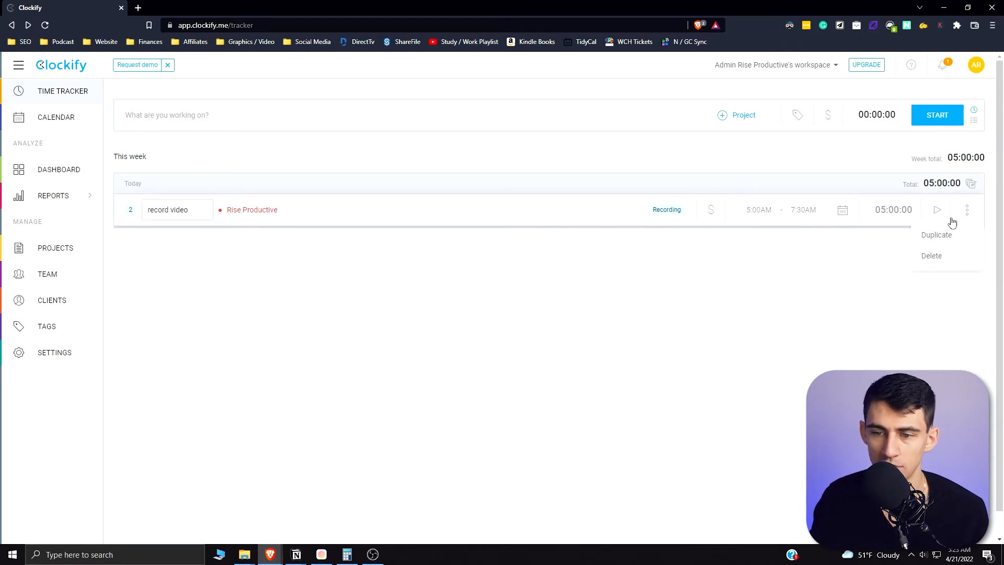
{"action": "left_click", "coordinate": [250, 109]}
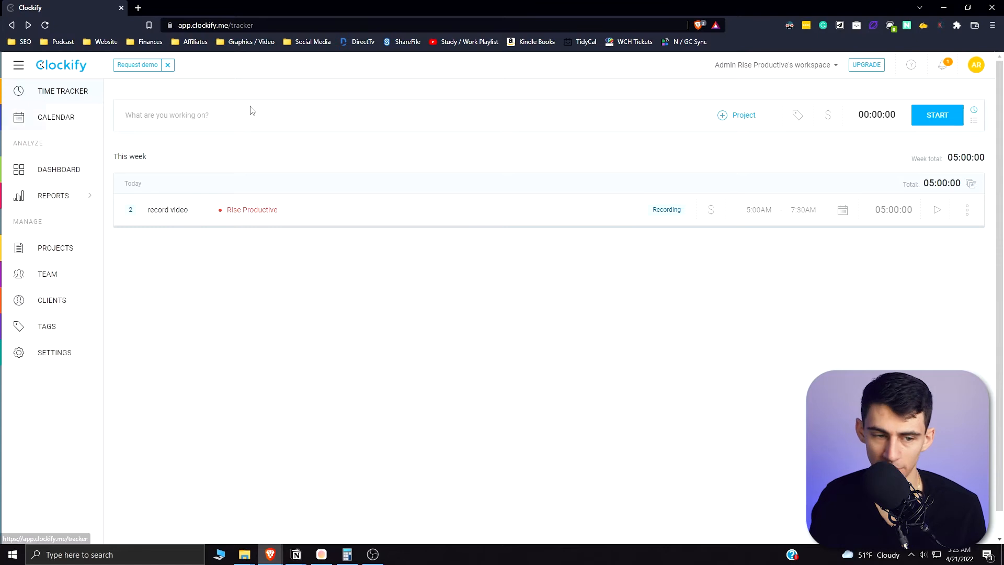
{"action": "left_click", "coordinate": [167, 209]}
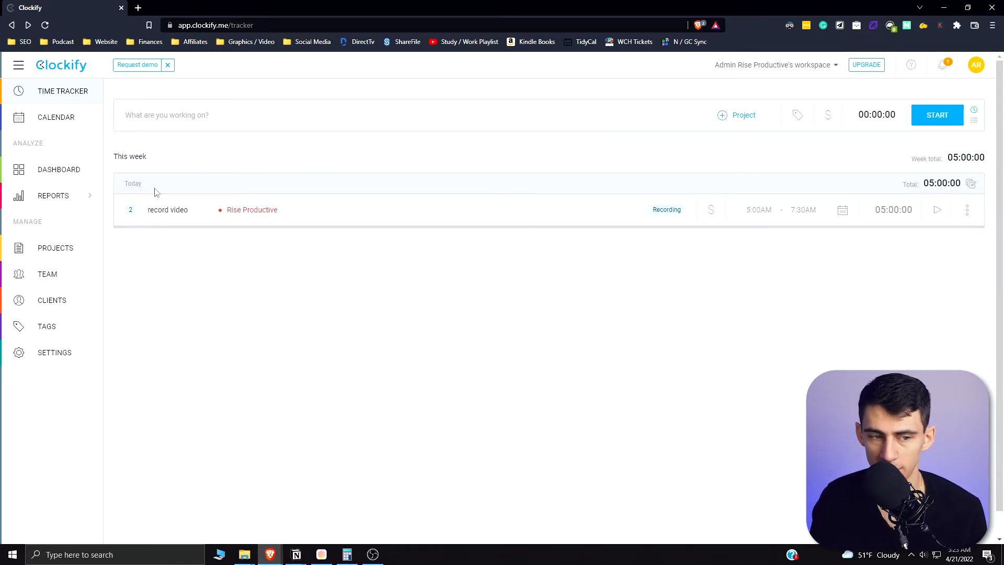
{"action": "left_click", "coordinate": [131, 209]}
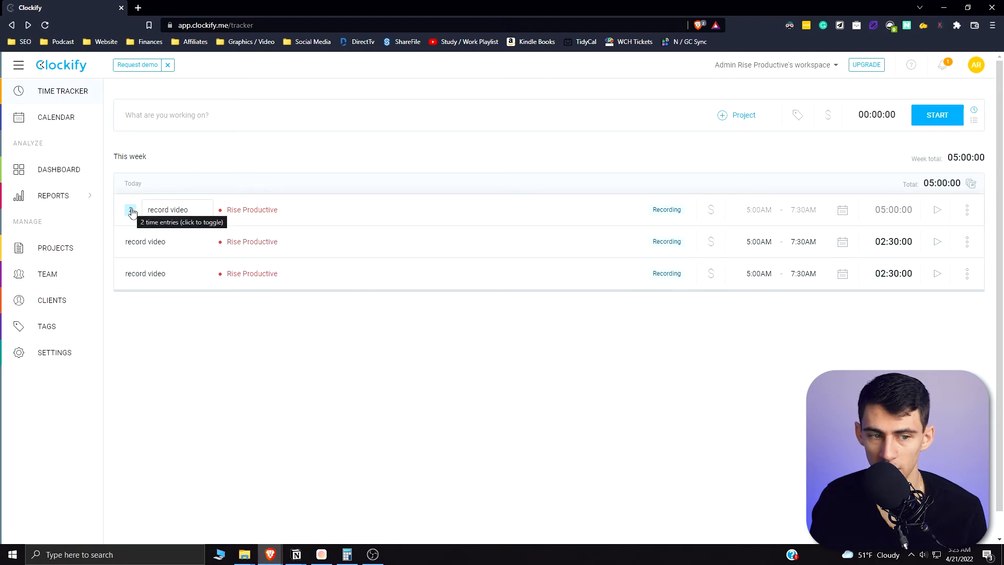
{"action": "left_click", "coordinate": [131, 209]}
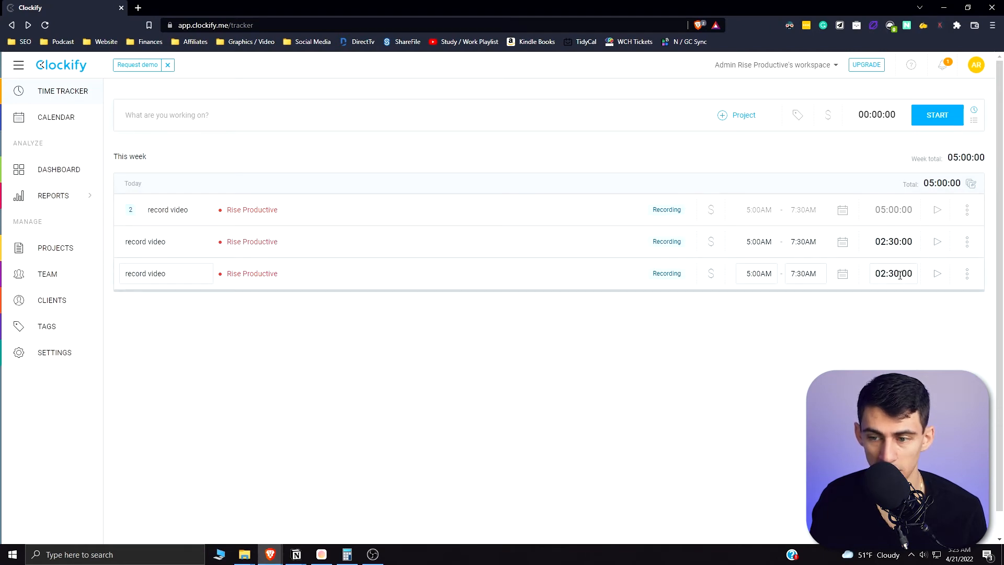
- Rename the second copy to 'edit video', tag it editing, and start it at 7:30 AM
{"action": "double_click", "coordinate": [145, 274]}
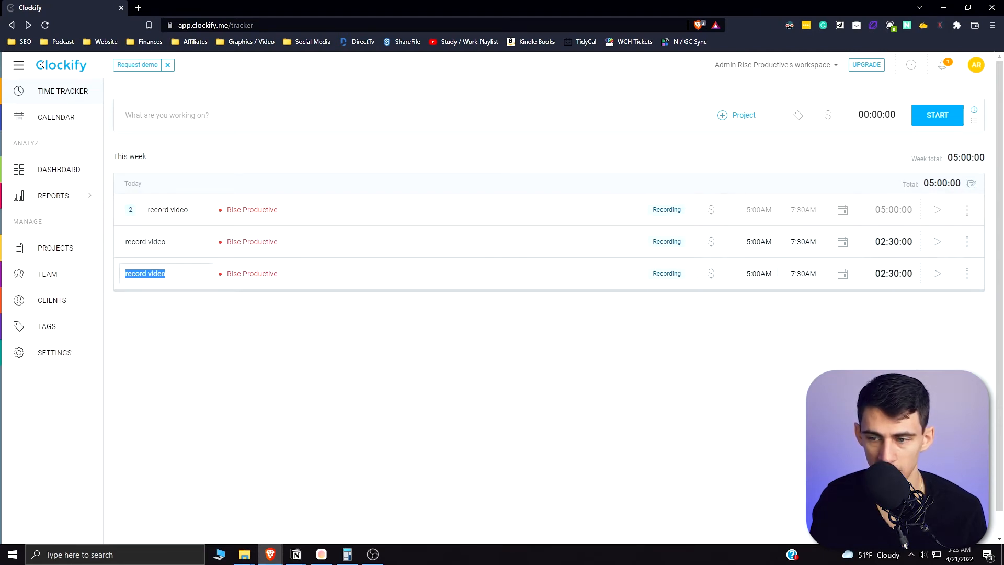
{"action": "left_click", "coordinate": [966, 274]}
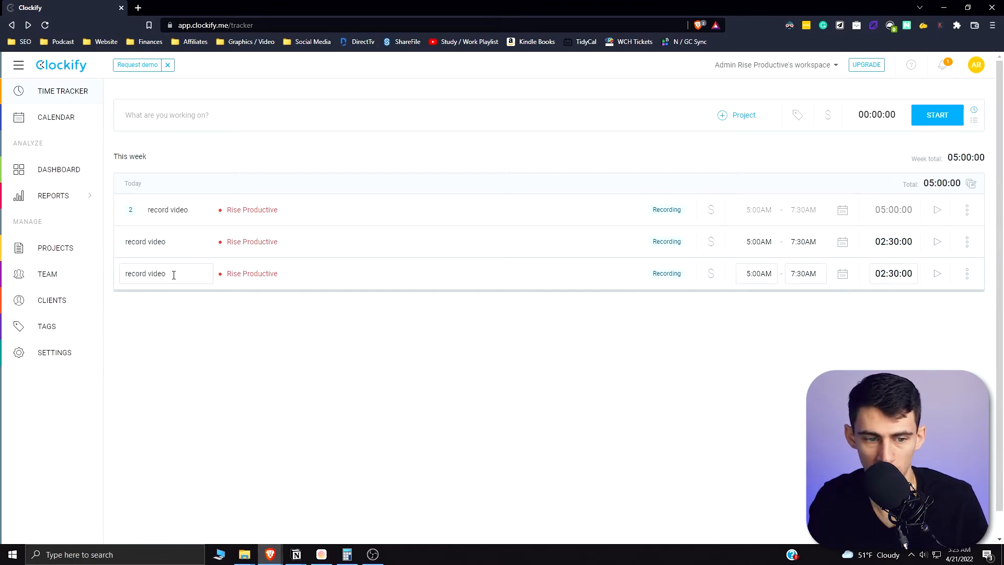
{"action": "type", "text": "edit vie"}
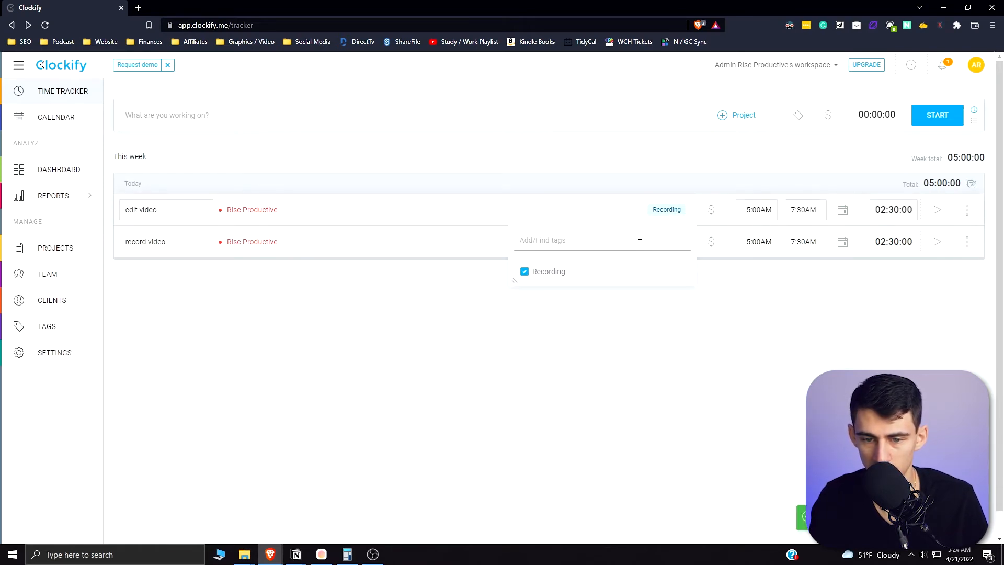
{"action": "type", "text": "edit video"}
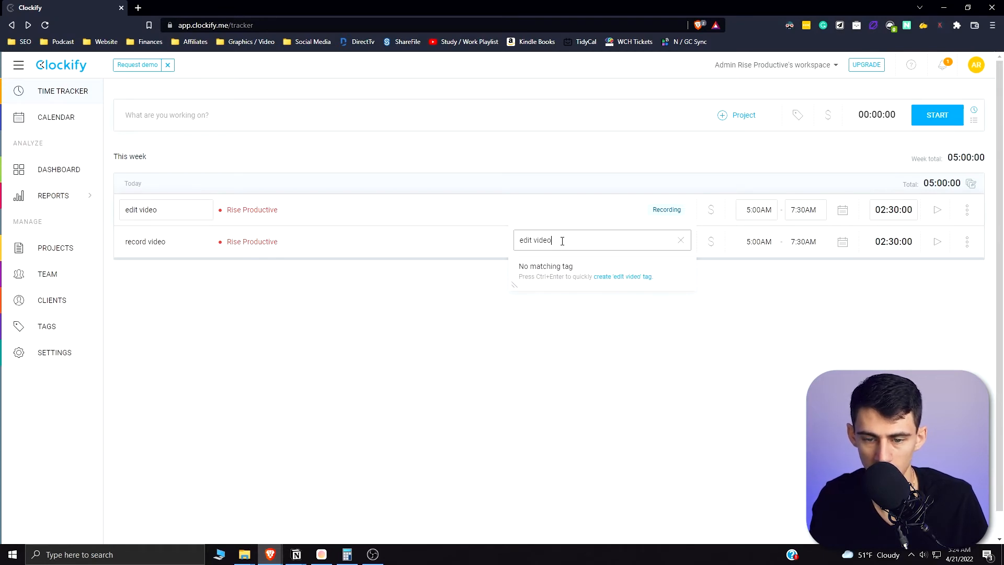
{"action": "type", "text": "editing"}
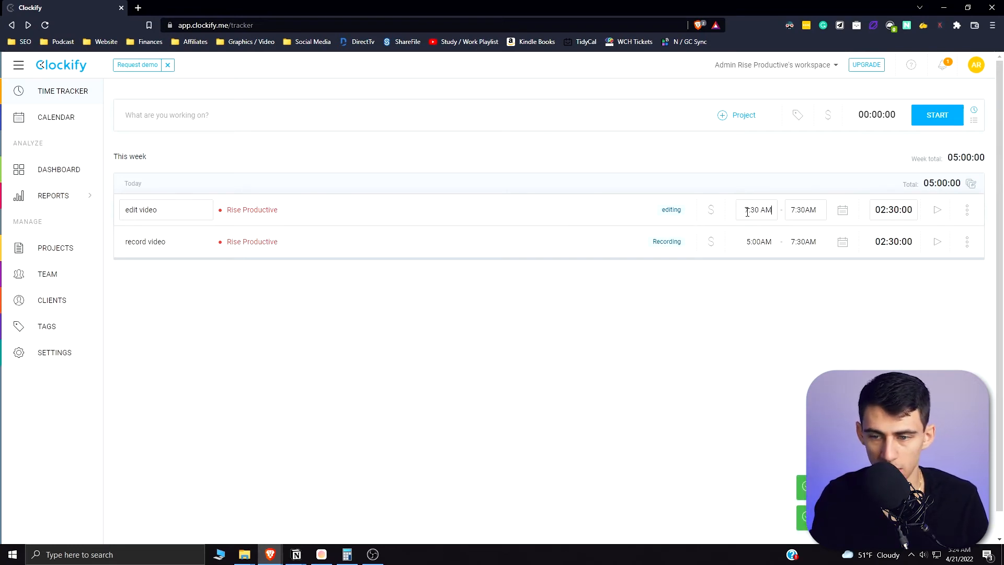
{"action": "left_click", "coordinate": [803, 209]}
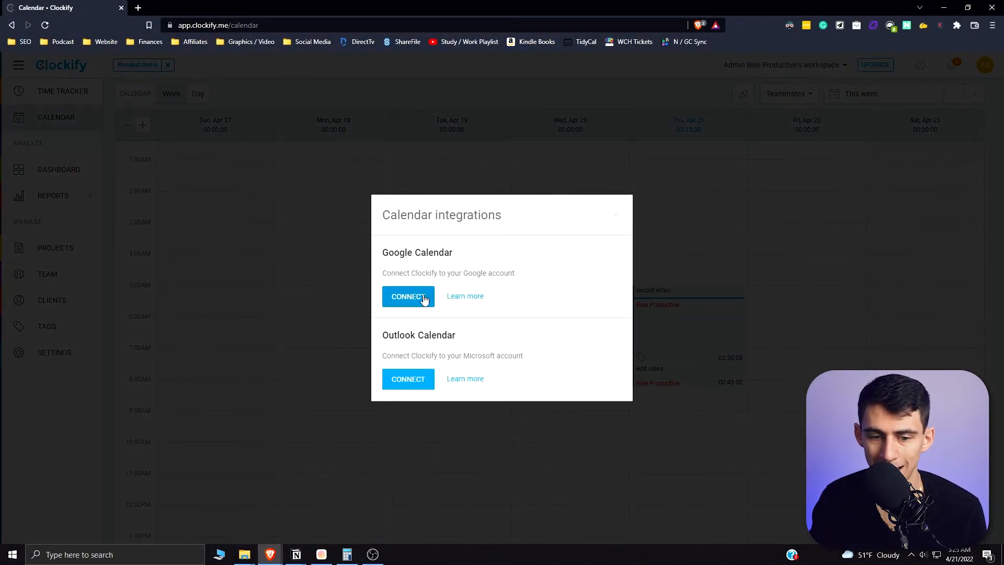
{"action": "mouse_move", "coordinate": [438, 275]}
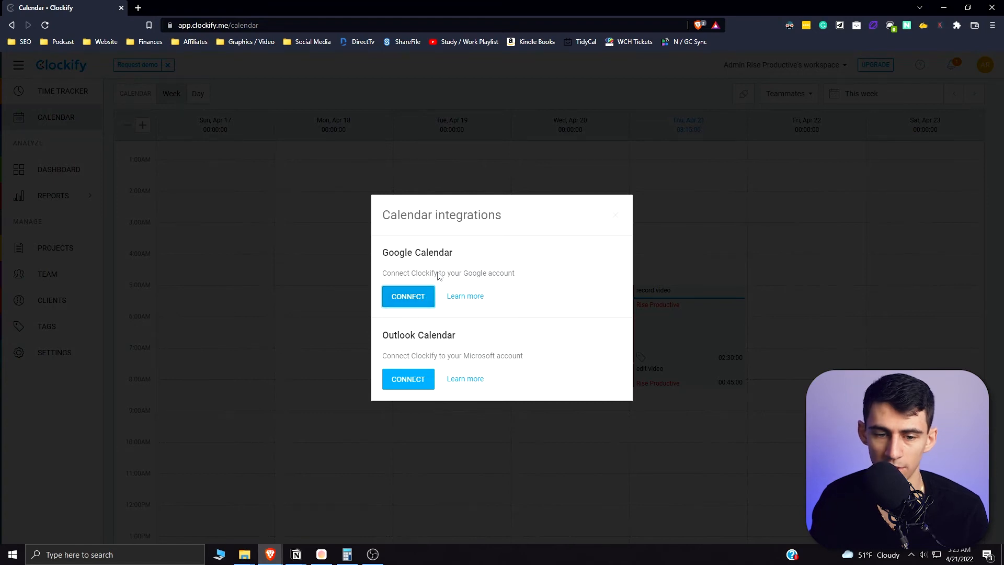
- Connect Google Calendar with the workspace account and switch on the Life and Work calendars
{"action": "left_click", "coordinate": [408, 295]}
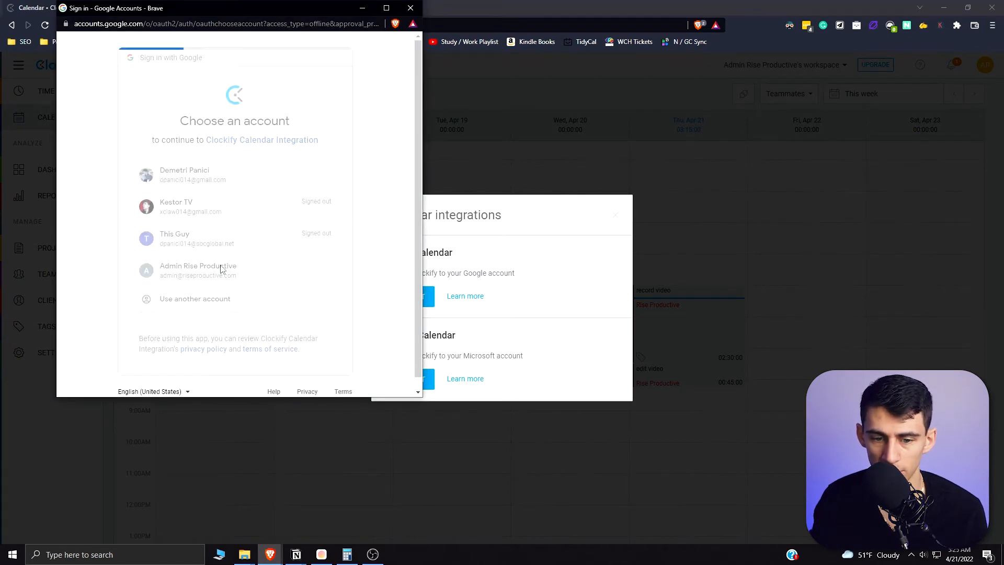
{"action": "left_click", "coordinate": [197, 270]}
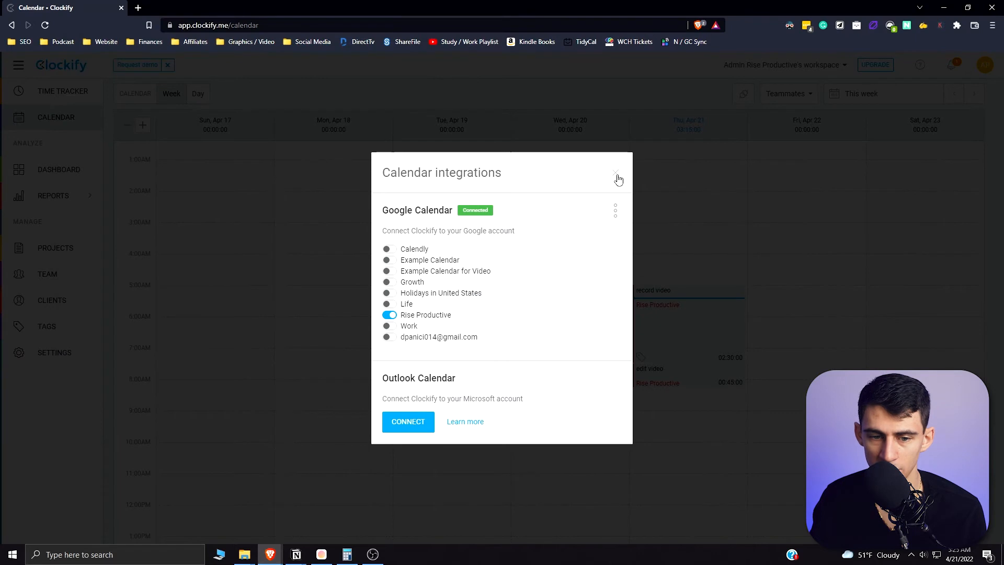
{"action": "mouse_move", "coordinate": [395, 252]}
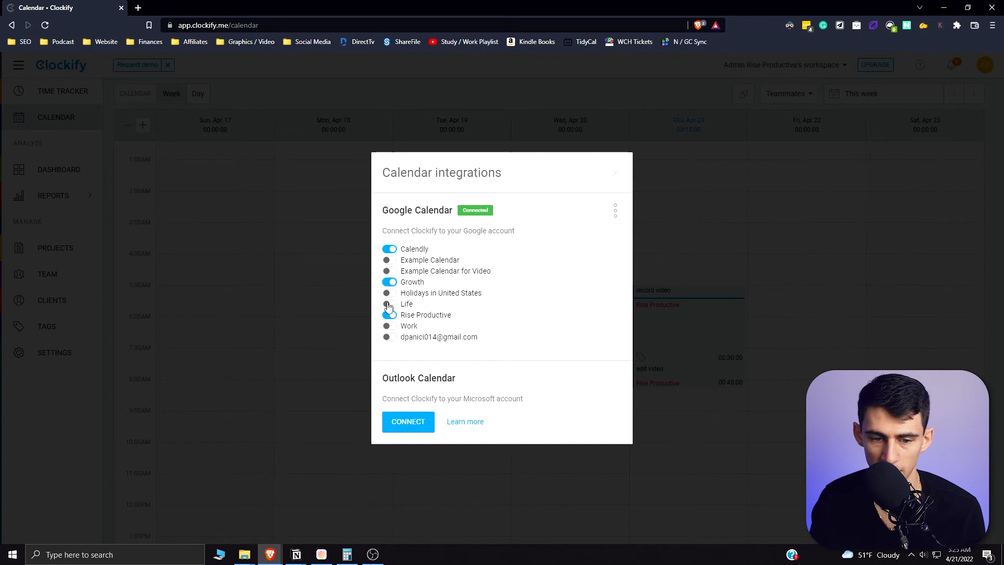
{"action": "left_click", "coordinate": [389, 303]}
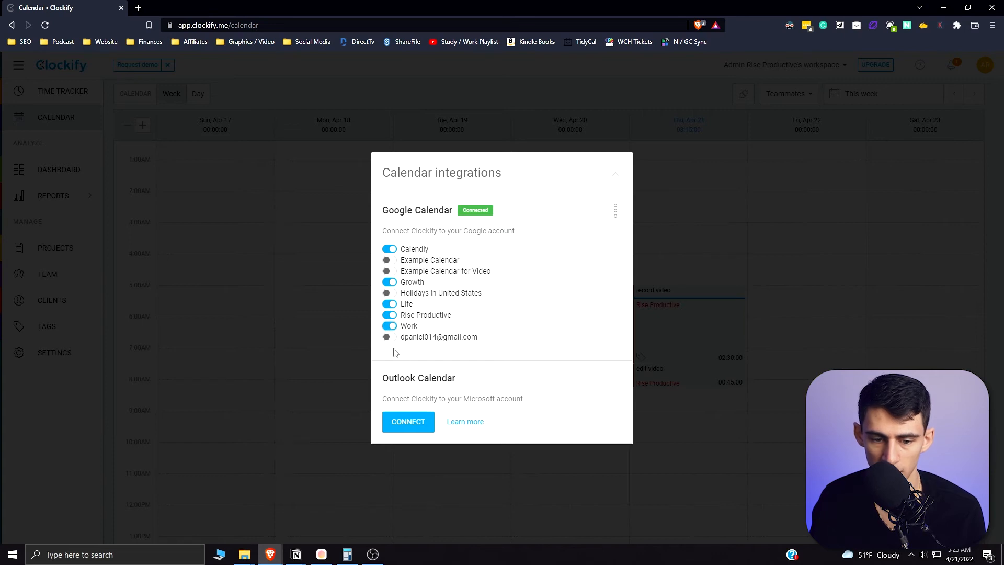
{"action": "left_click", "coordinate": [614, 172]}
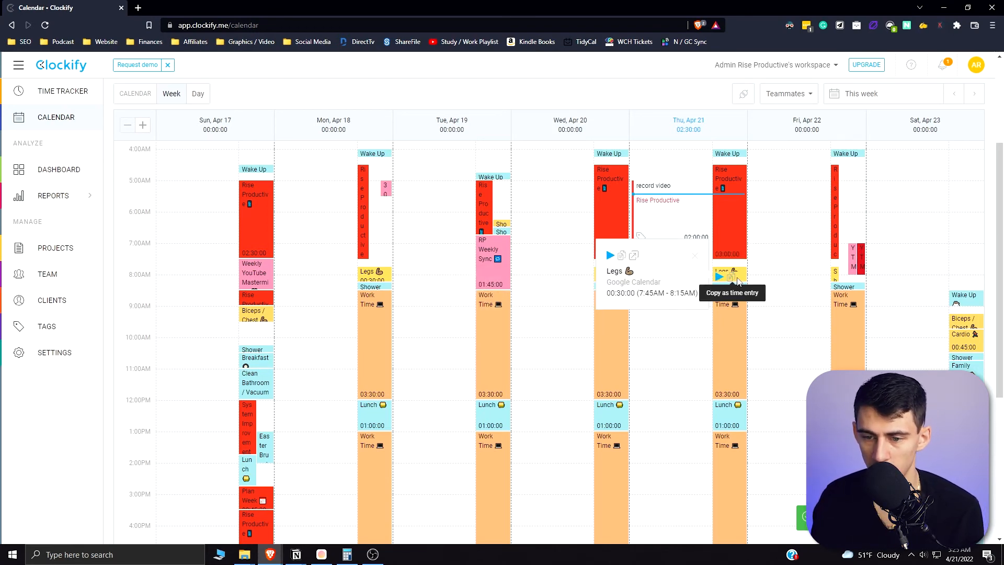
{"action": "mouse_move", "coordinate": [633, 254]}
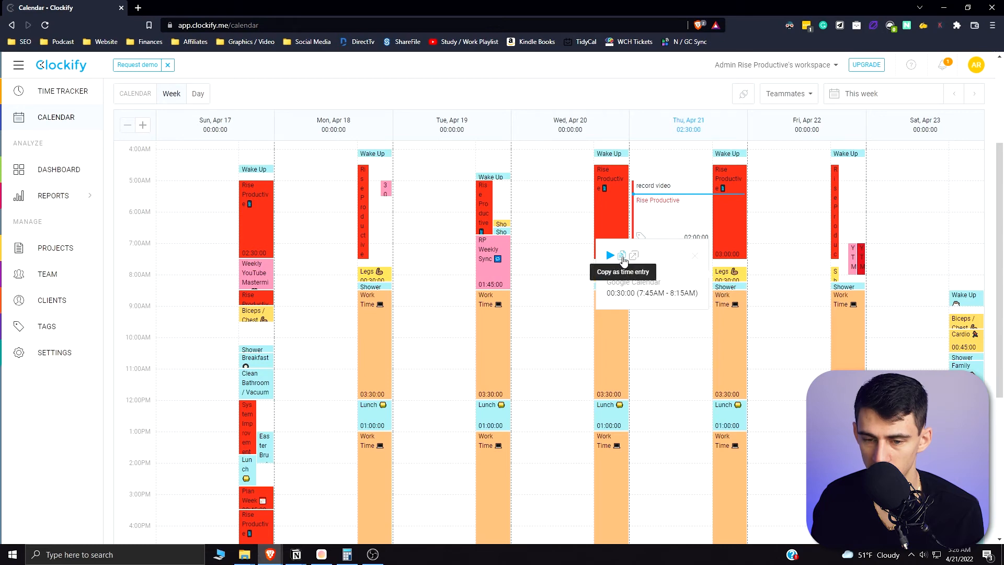
{"action": "mouse_move", "coordinate": [633, 254]}
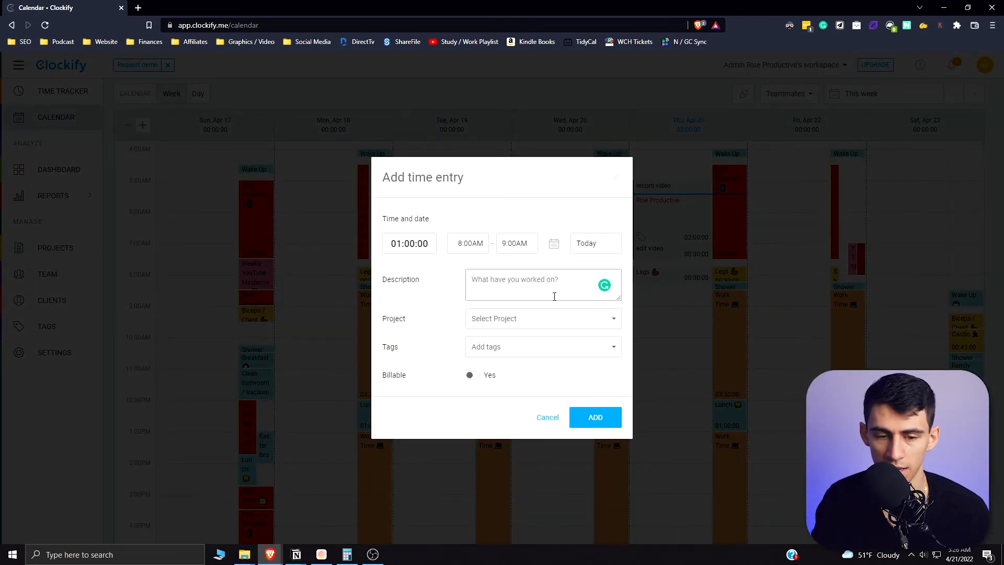
- From the Legs entry's project list, create a yellow Growth project and assign it
{"action": "left_click", "coordinate": [542, 319]}
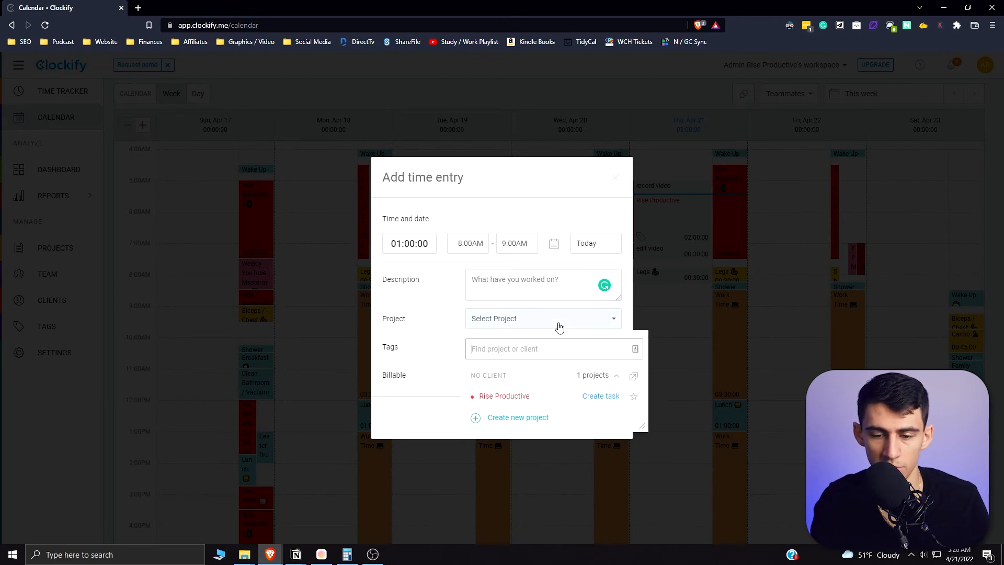
{"action": "type", "text": "Growth"}
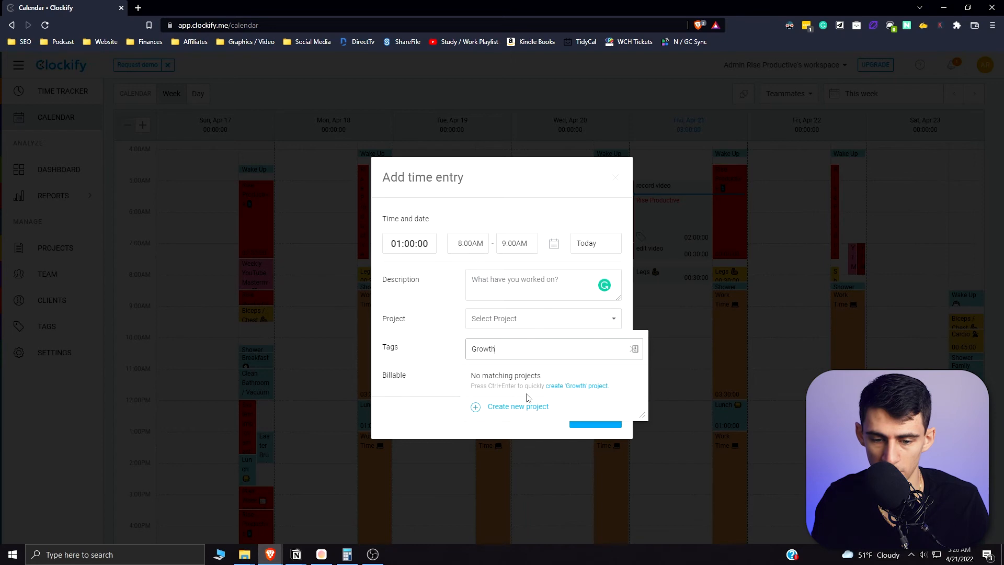
{"action": "left_click", "coordinate": [518, 406]}
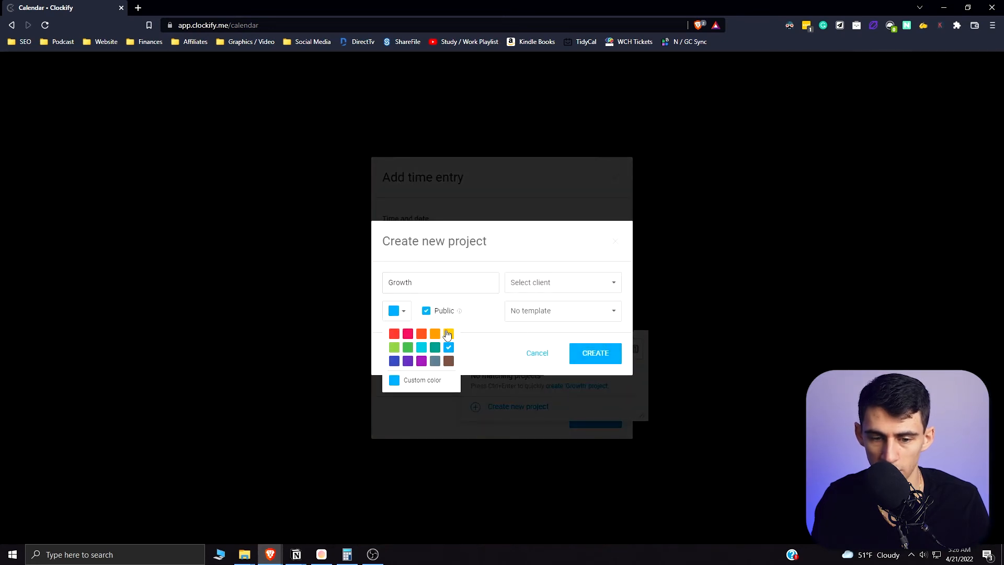
{"action": "left_click", "coordinate": [435, 333]}
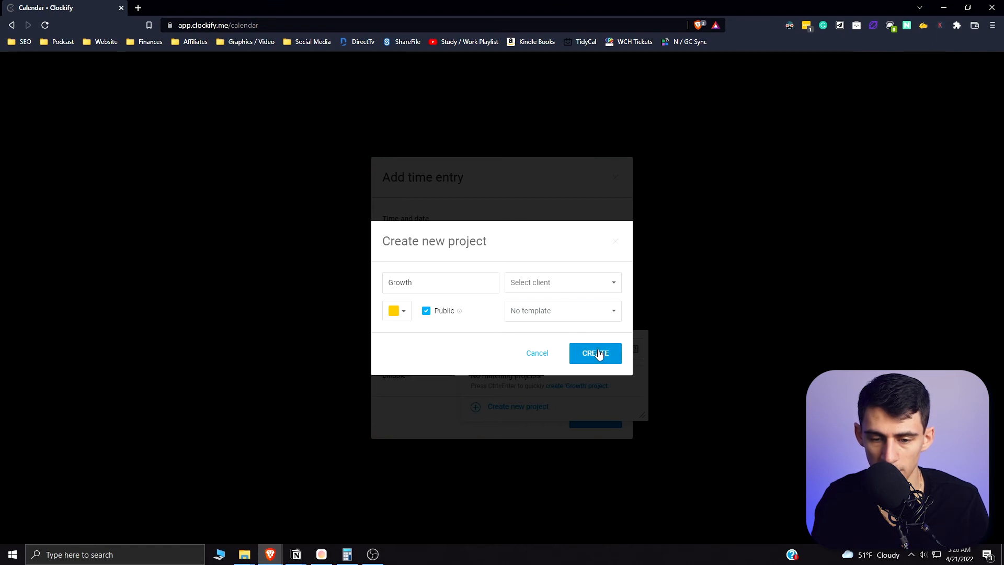
{"action": "left_click", "coordinate": [594, 353]}
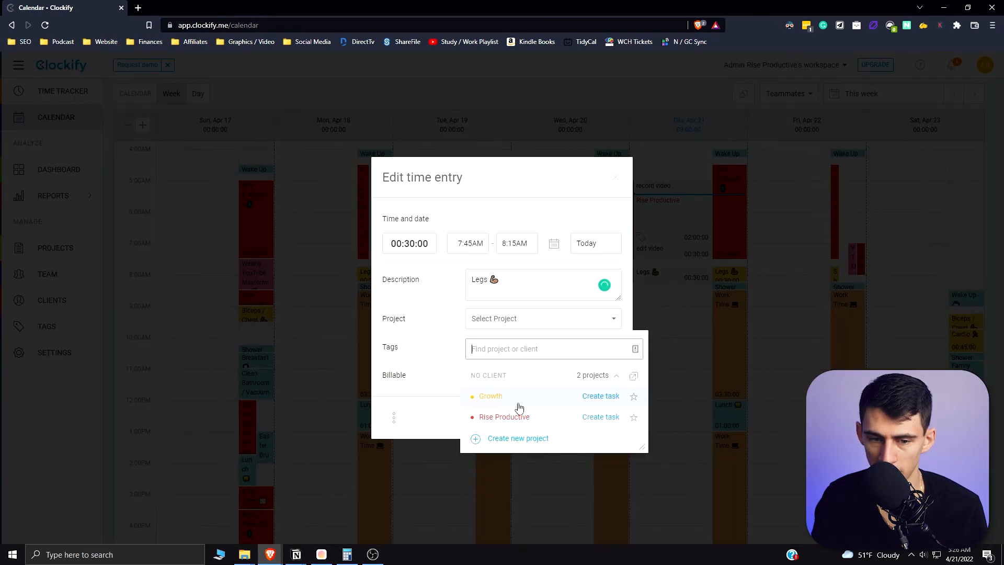
{"action": "left_click", "coordinate": [490, 395]}
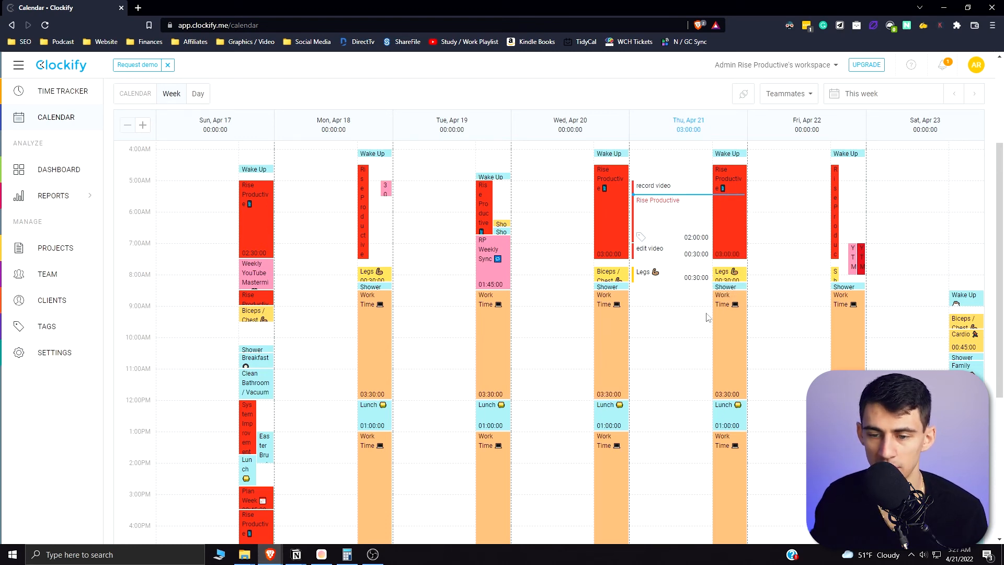
- Switch the calendar date range to Today, Thursday April 21
{"action": "scroll", "scroll_direction": "down", "scroll_amount": 3}
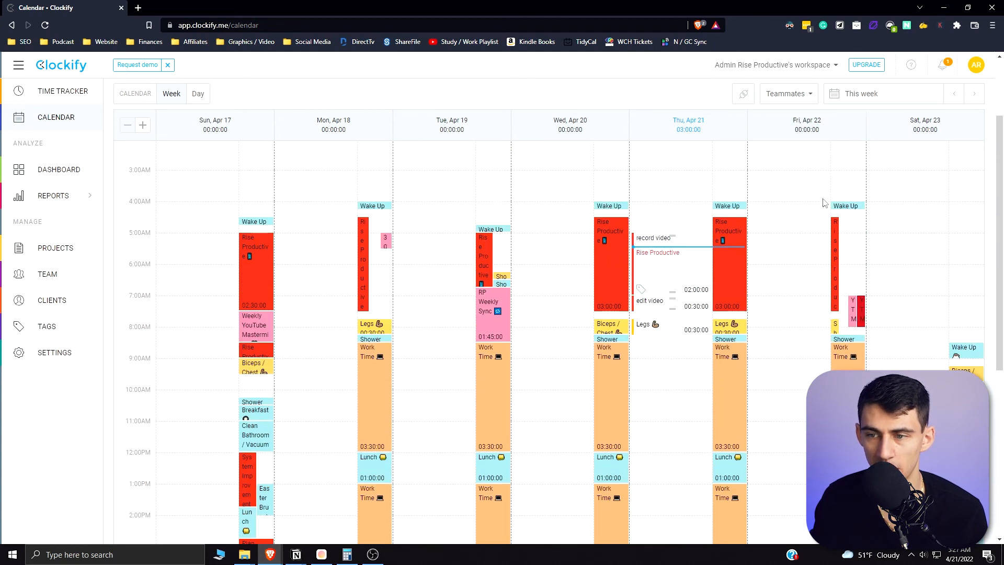
{"action": "left_click", "coordinate": [883, 93]}
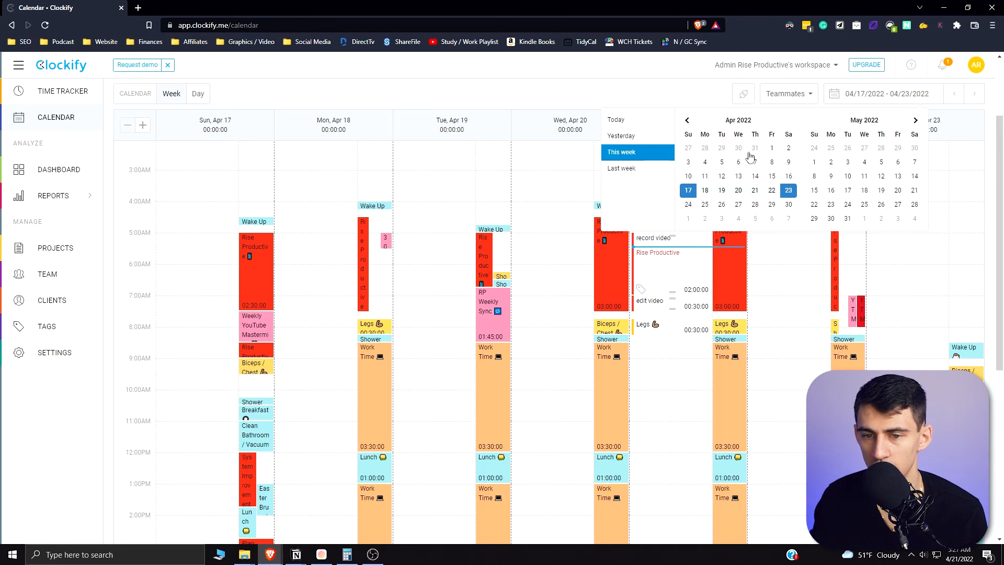
{"action": "left_click", "coordinate": [197, 94]}
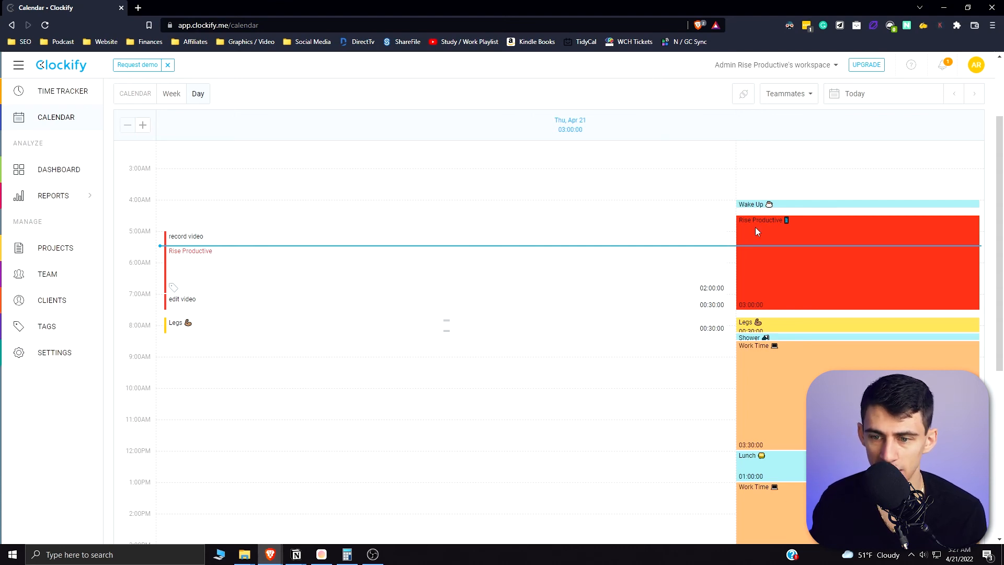
{"action": "mouse_move", "coordinate": [775, 371]}
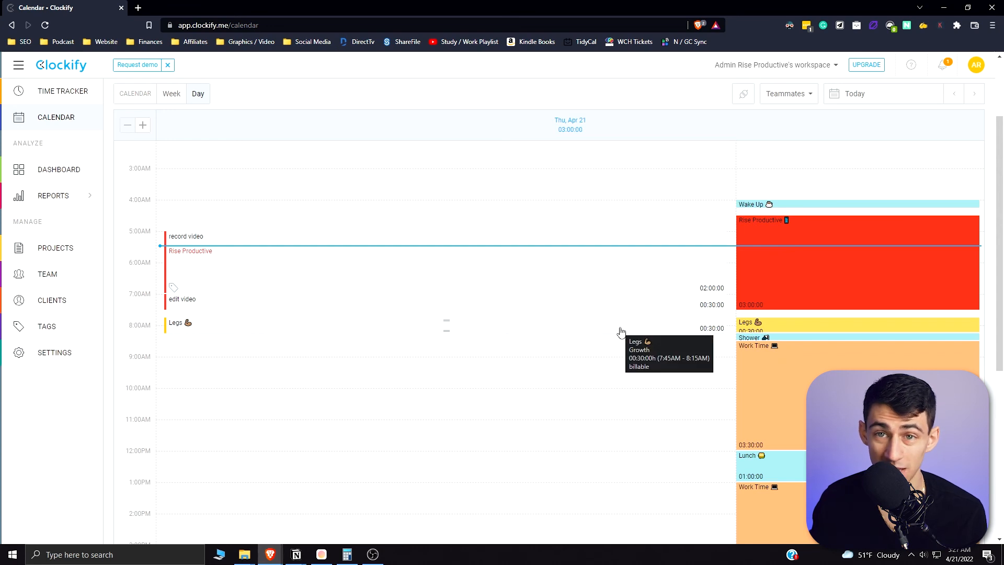
{"action": "mouse_move", "coordinate": [59, 169]}
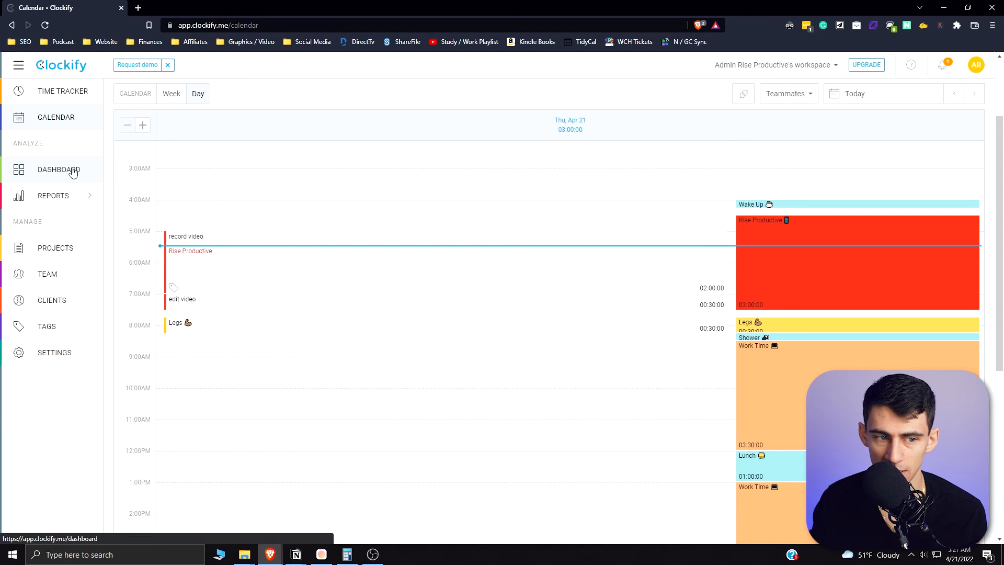
- Review this week's 03:00:00 total across Rise Productive and Growth on the Dashboard
{"action": "left_click", "coordinate": [58, 169]}
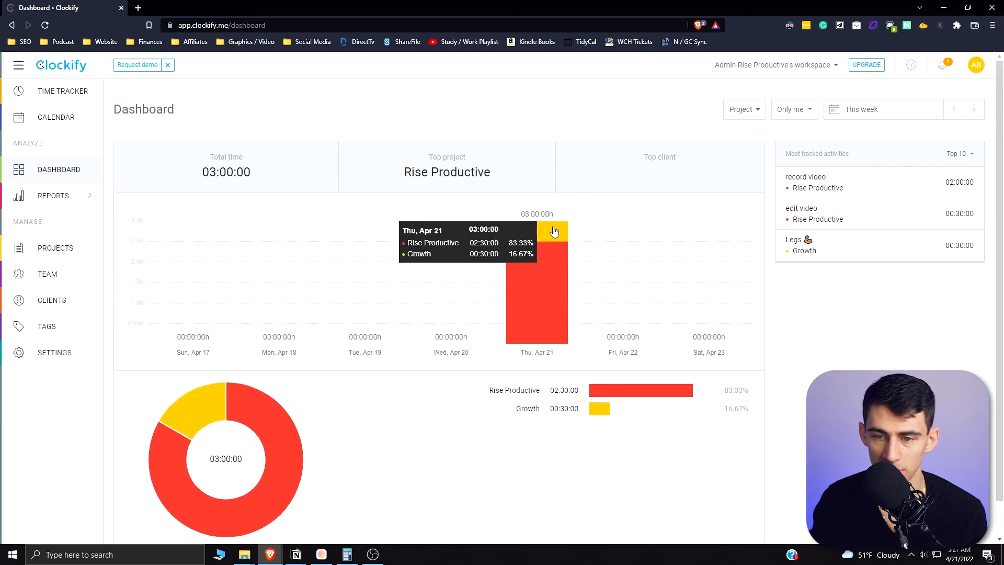
{"action": "mouse_move", "coordinate": [761, 122]}
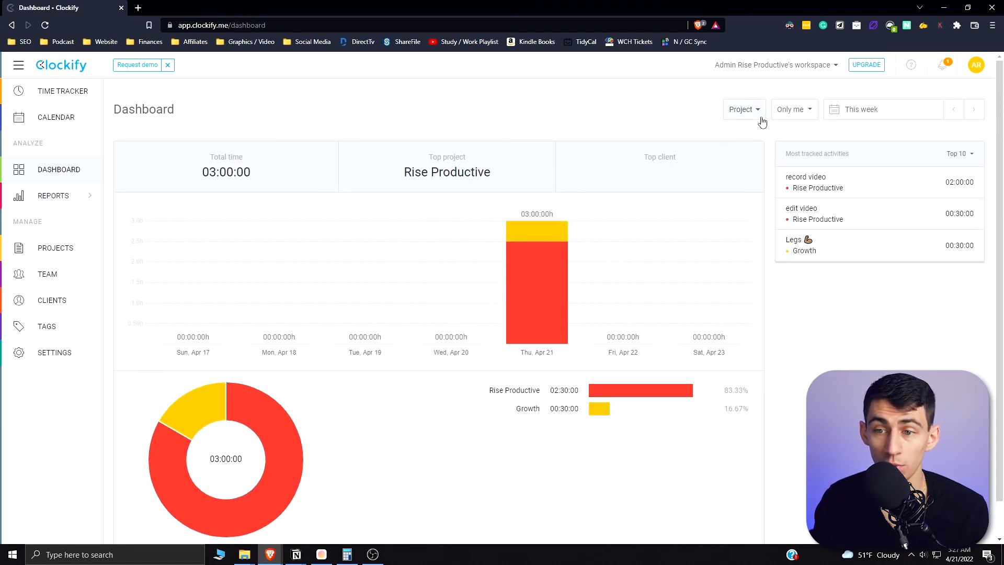
{"action": "mouse_move", "coordinate": [612, 248]}
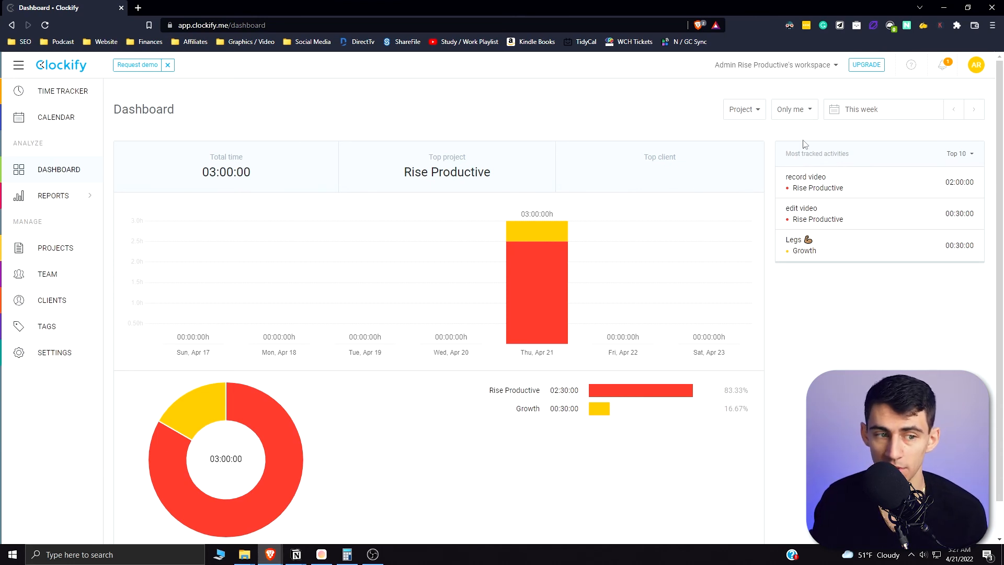
{"action": "mouse_move", "coordinate": [679, 203]}
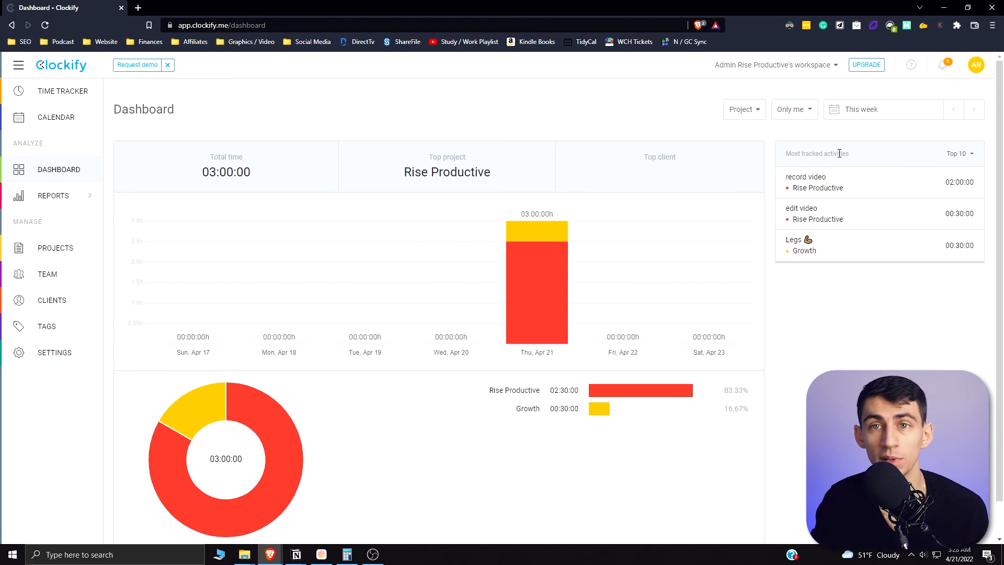
{"action": "left_click", "coordinate": [793, 109]}
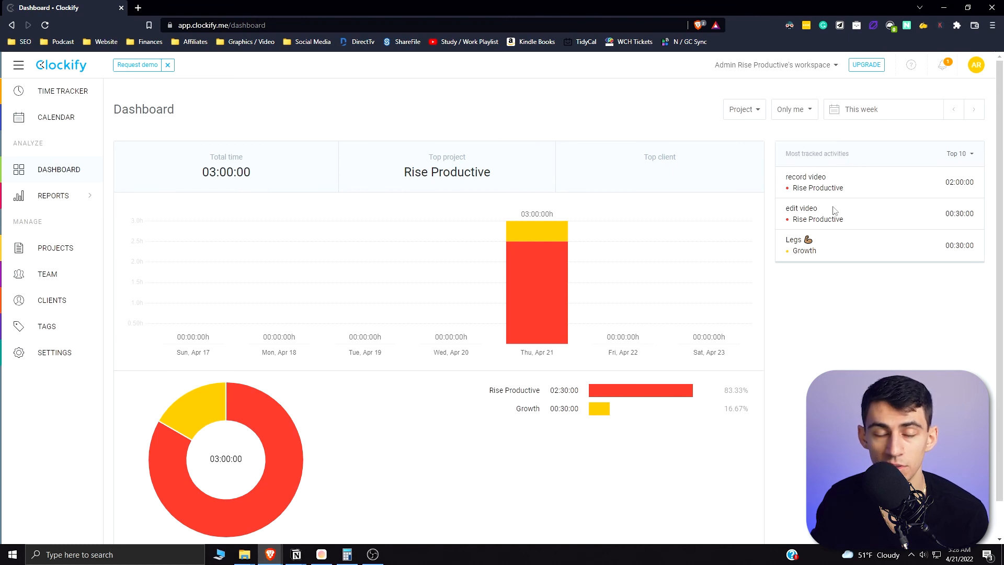
{"action": "left_click", "coordinate": [53, 195]}
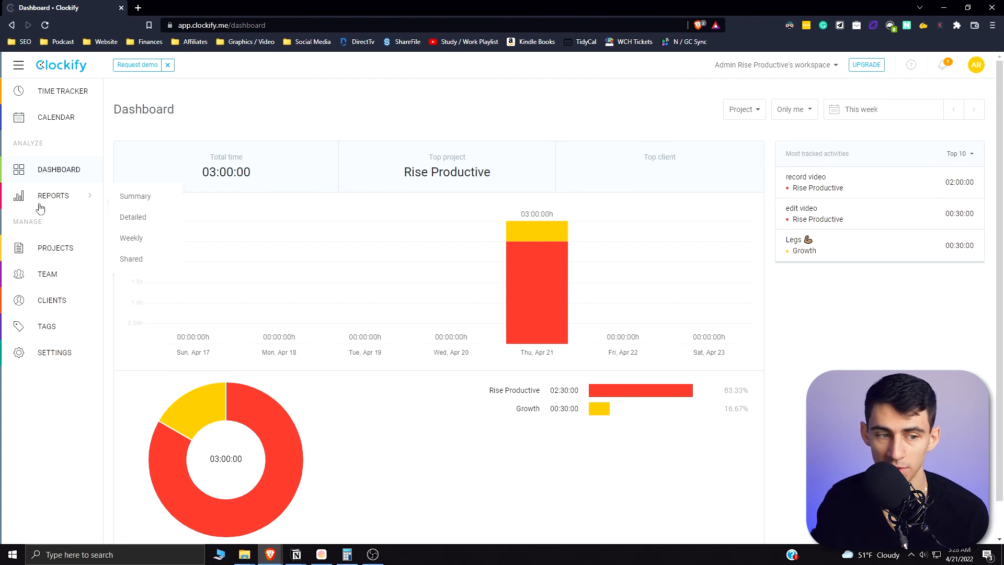
{"action": "mouse_move", "coordinate": [611, 236]}
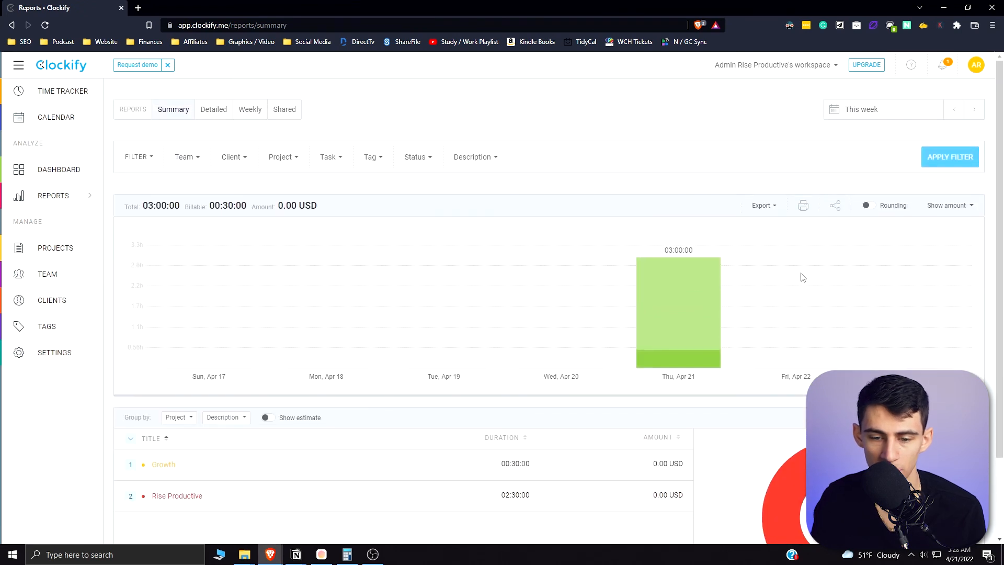
{"action": "mouse_move", "coordinate": [543, 142]}
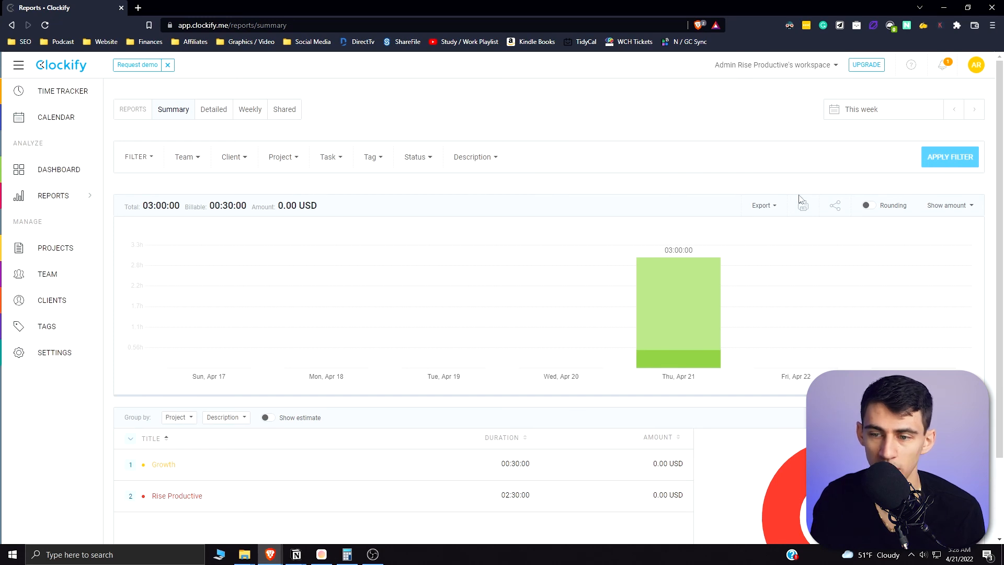
{"action": "mouse_move", "coordinate": [875, 206]}
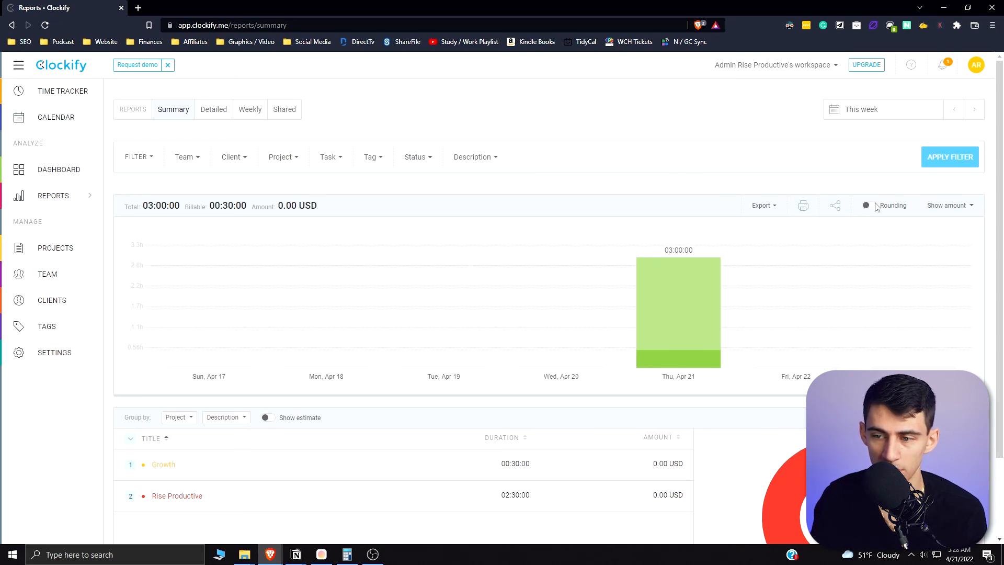